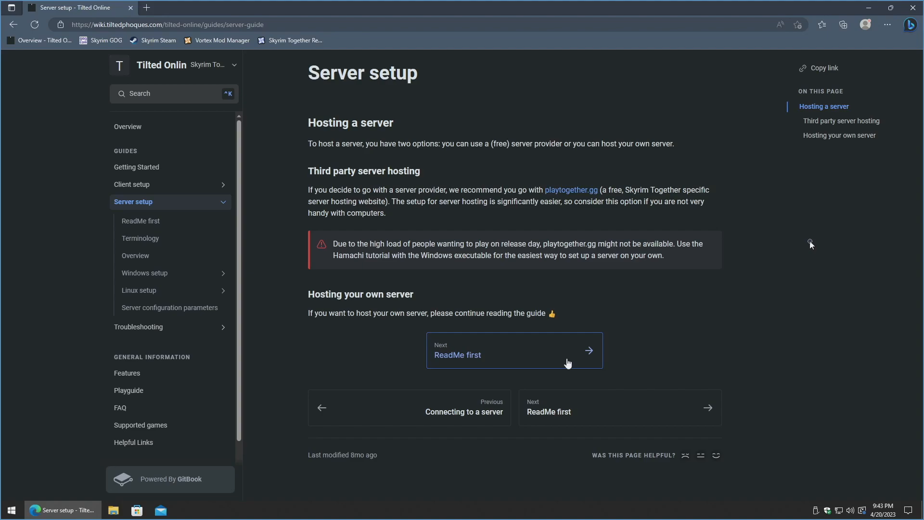
mouse_move(796, 252)
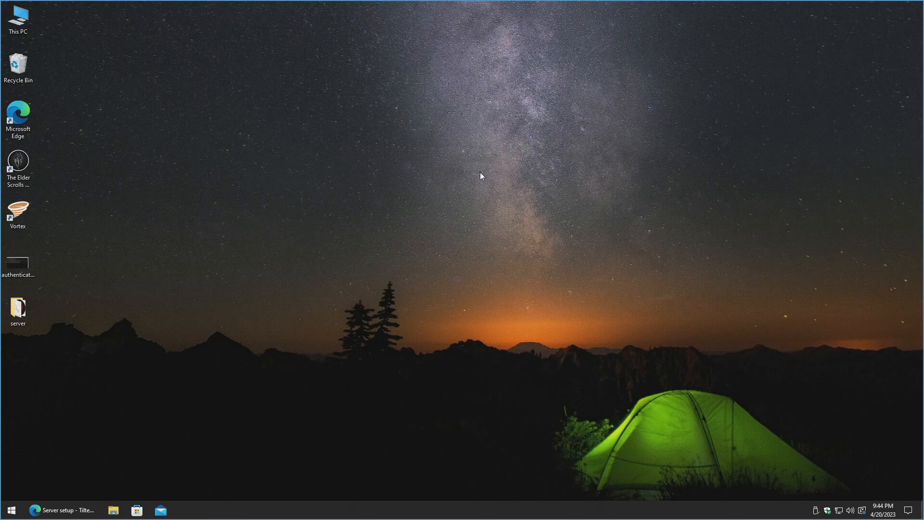
mouse_move(356, 198)
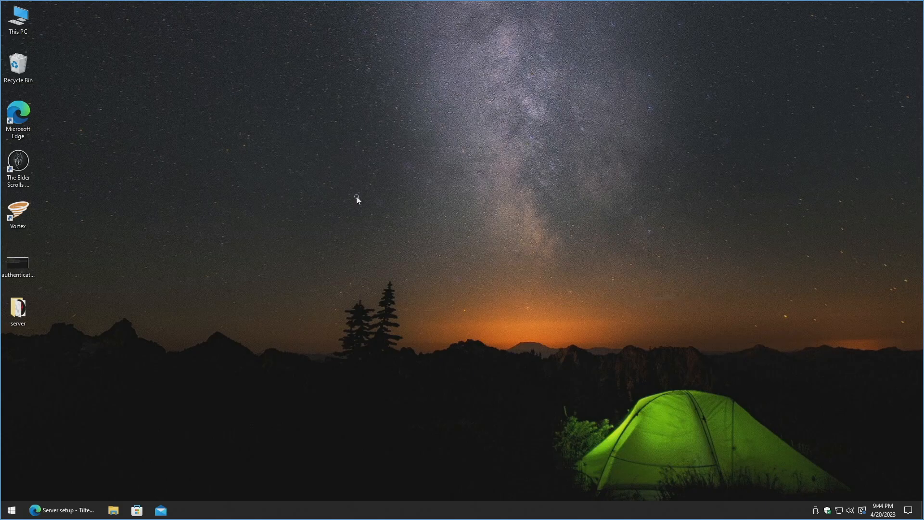
mouse_move(149, 85)
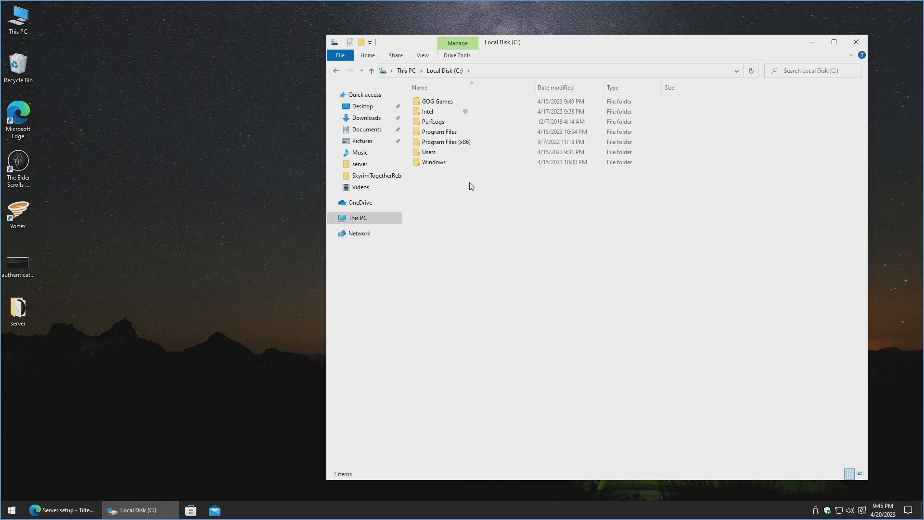
Step: Navigate into GOG Games > Skyrim Anniversary Edition > Data toward the SkyrimTogetherReborn folder
double_click(437, 102)
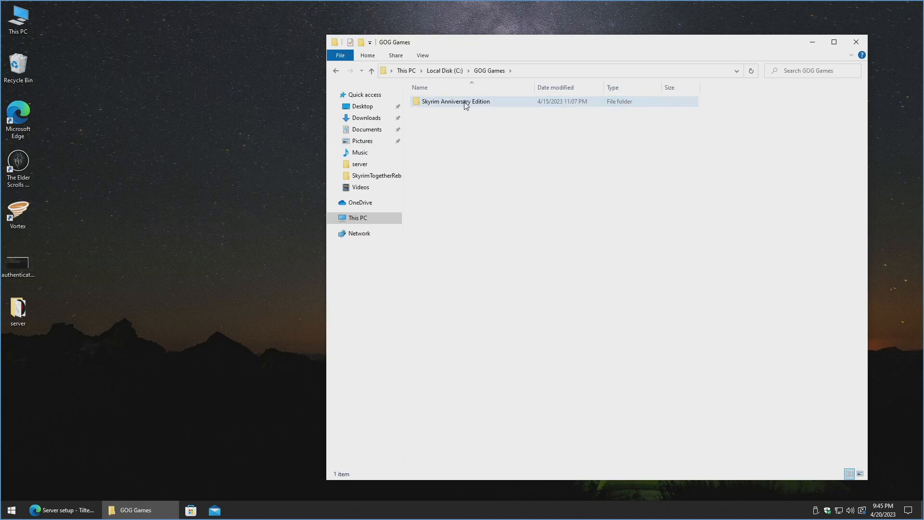
double_click(455, 101)
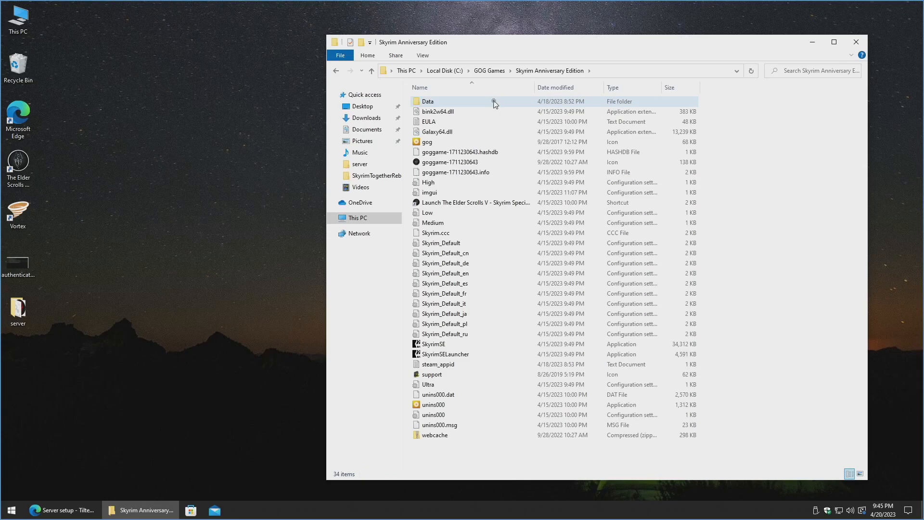
double_click(428, 101)
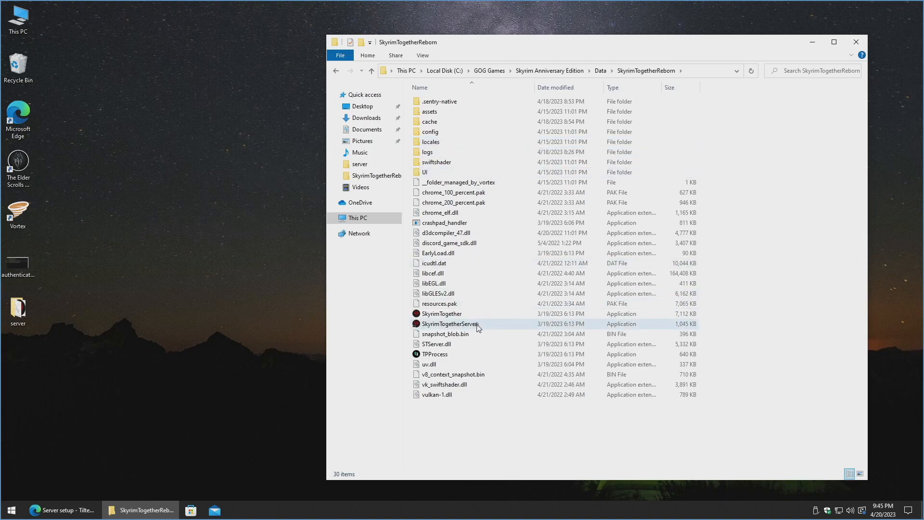
mouse_move(449, 324)
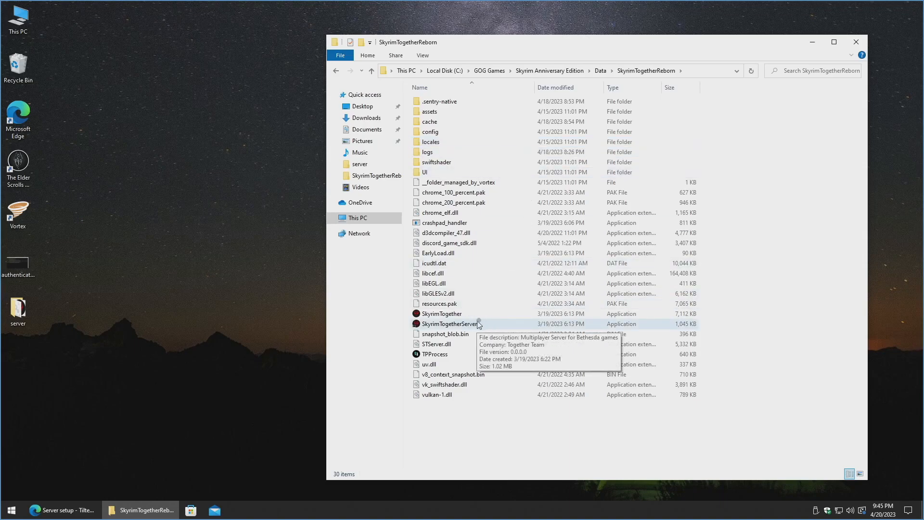
double_click(450, 324)
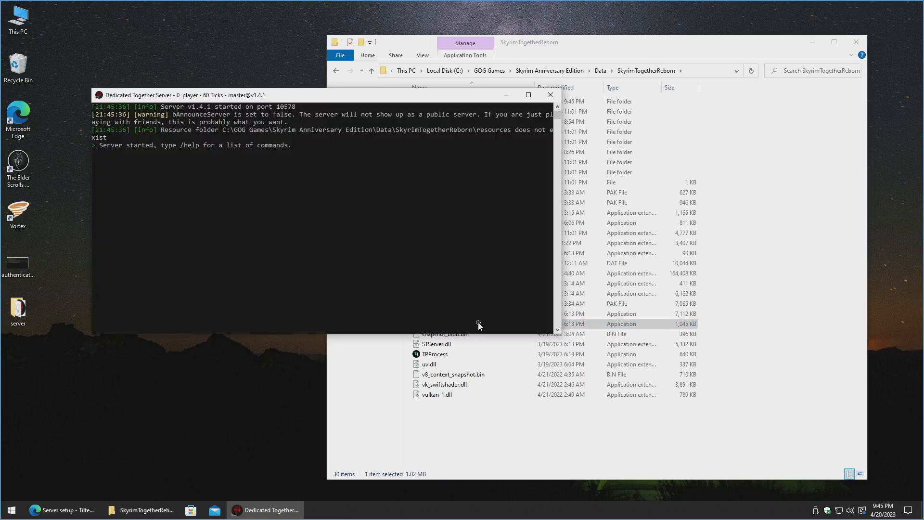
mouse_move(211, 140)
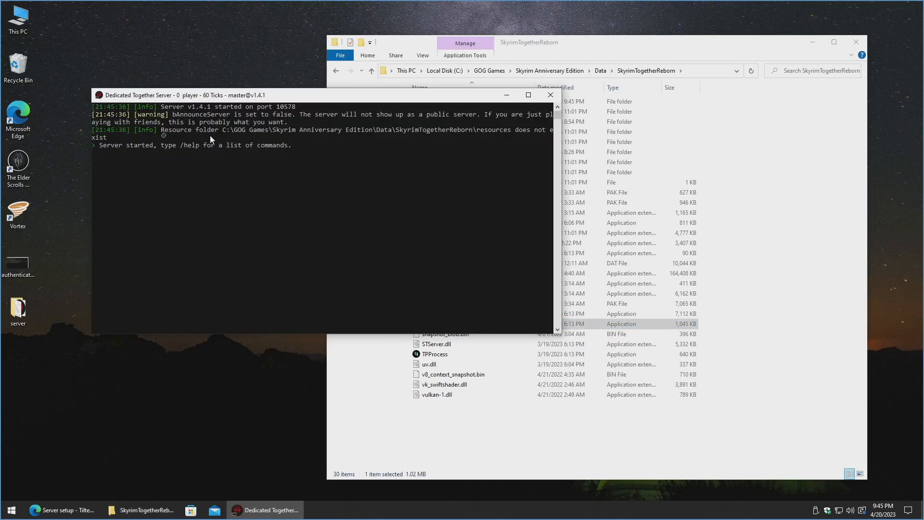
mouse_move(274, 138)
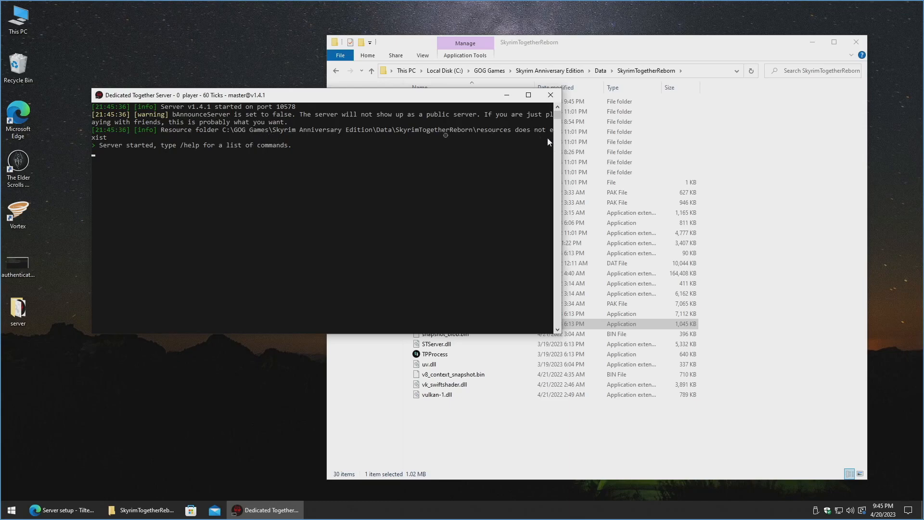
mouse_move(327, 171)
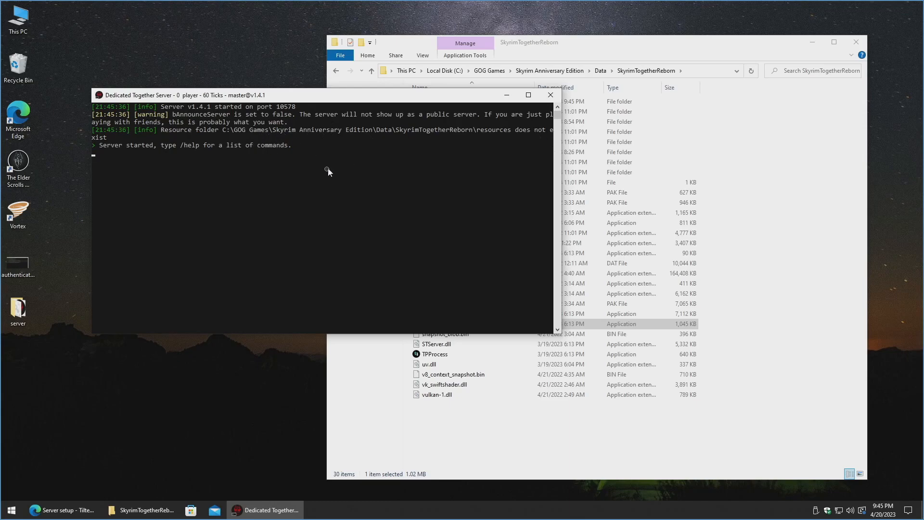
left_click(325, 171)
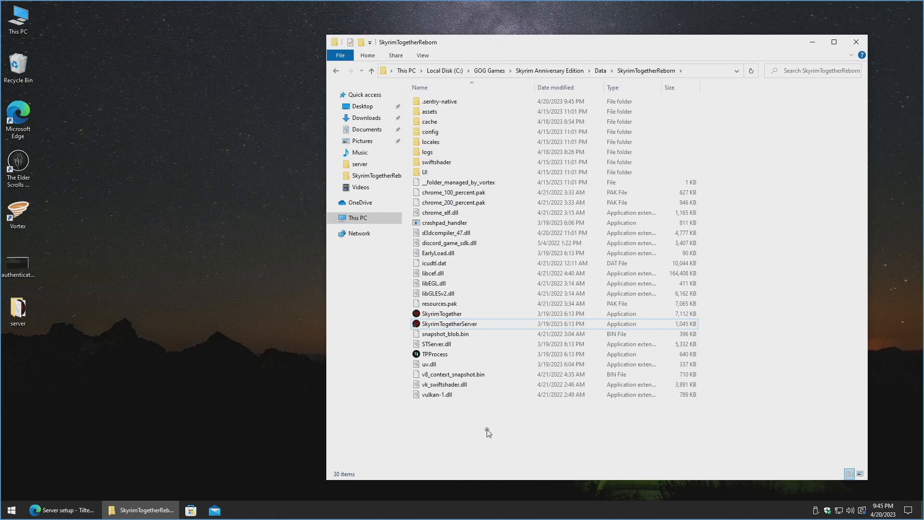
Step: Create a new folder named Resources inside SkyrimTogetherReborn via the right-click New menu
right_click(487, 431)
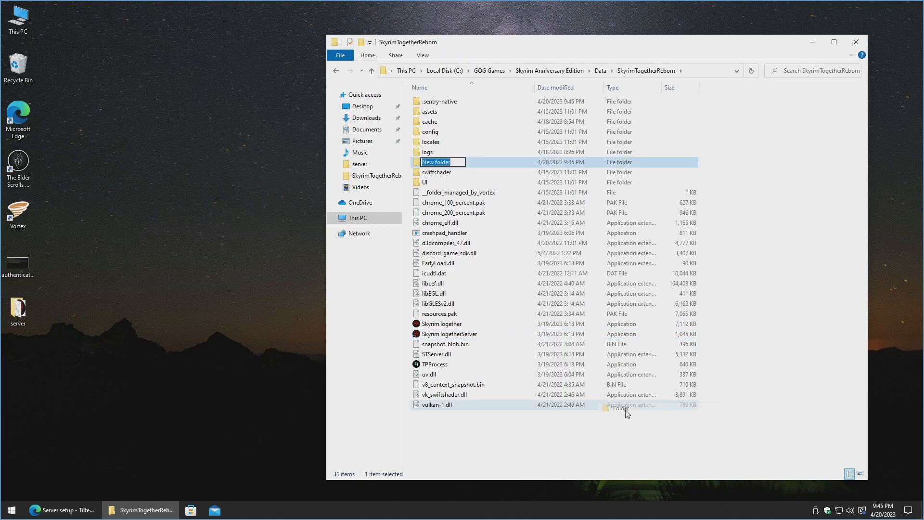
type("Resour")
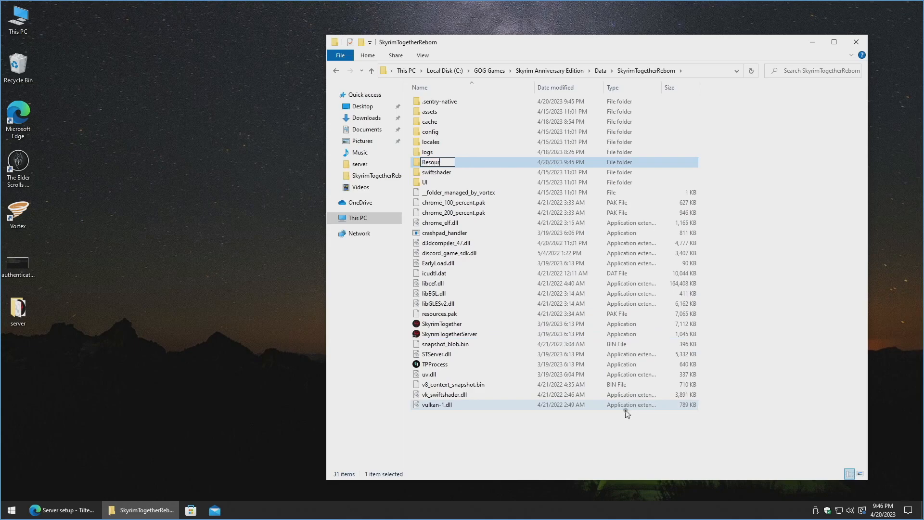
left_click(530, 441)
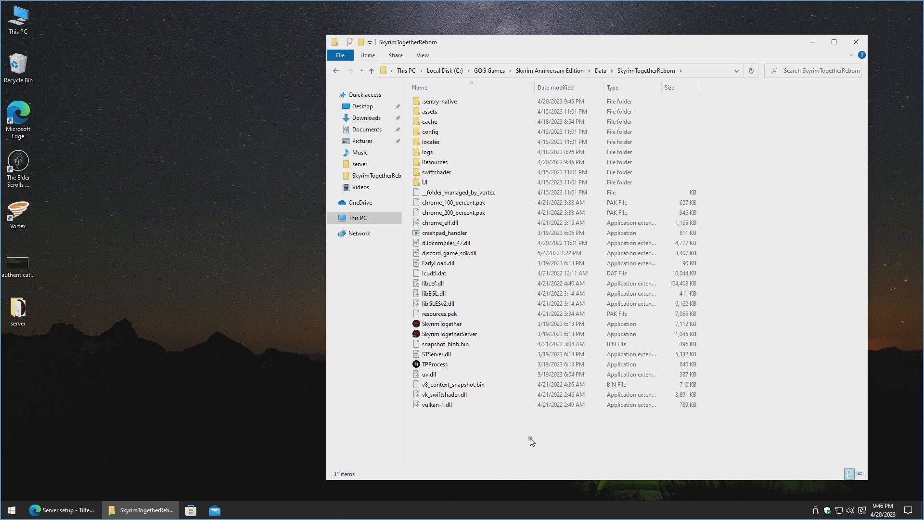
left_click(441, 323)
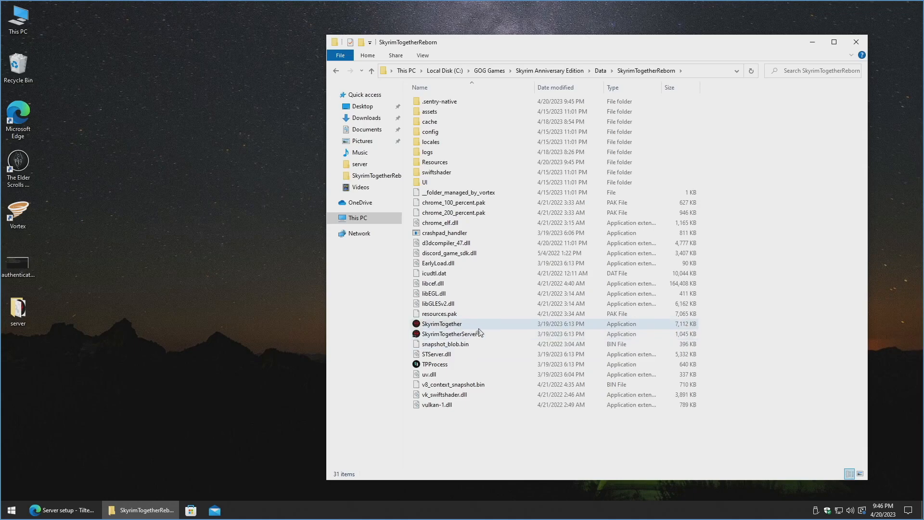
double_click(452, 334)
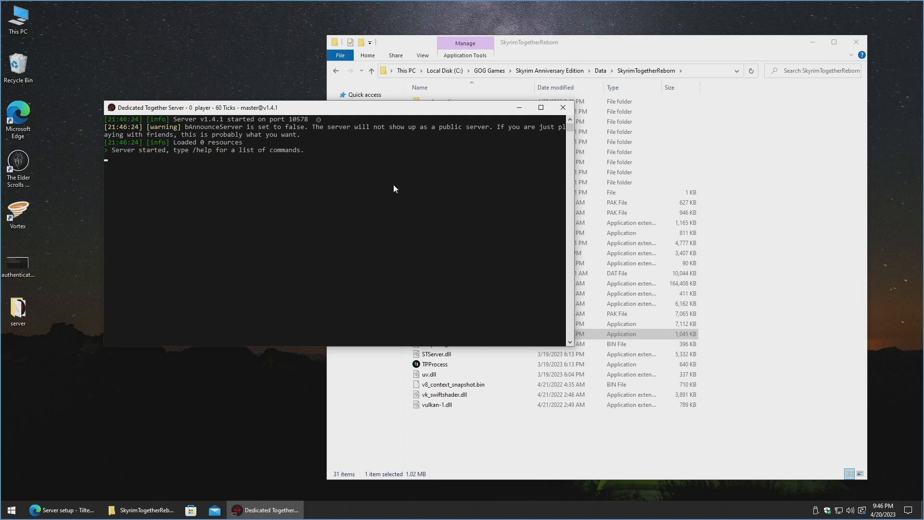
mouse_move(353, 215)
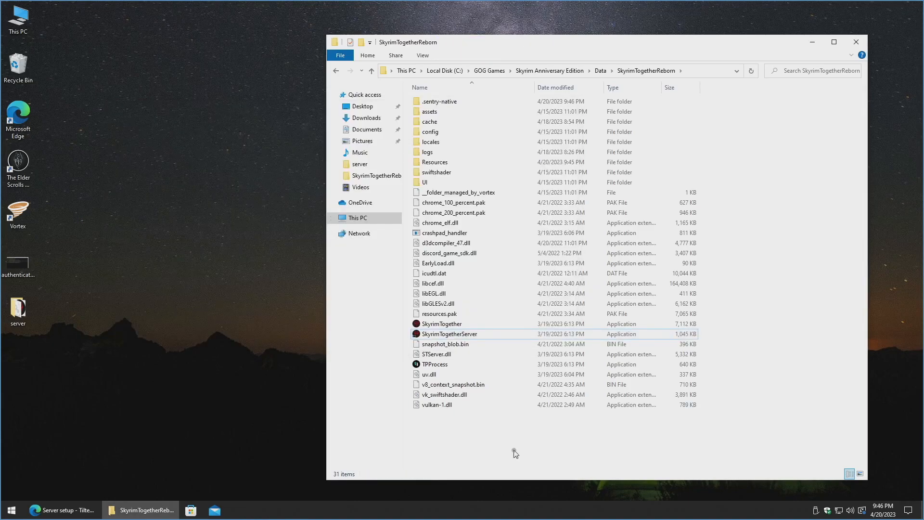
mouse_move(513, 446)
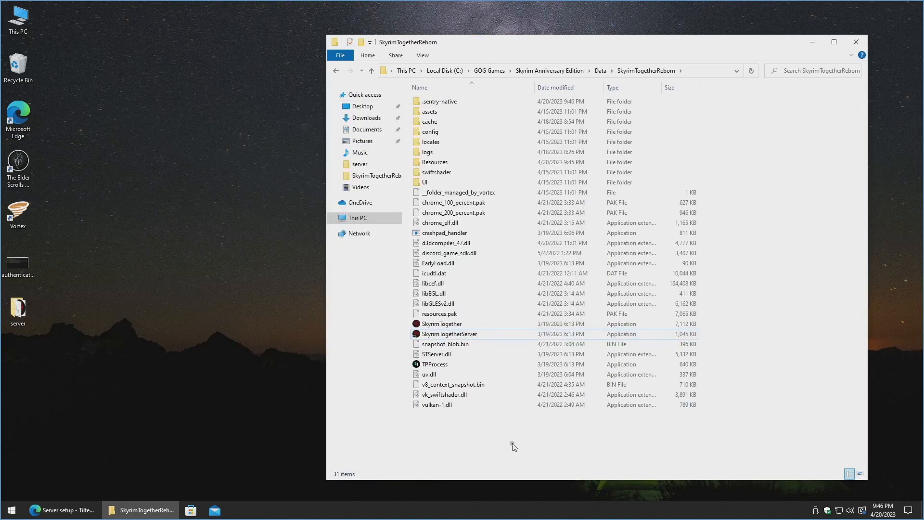
Step: Enter the config folder and open STServer with Notepad from its context menu
double_click(429, 132)
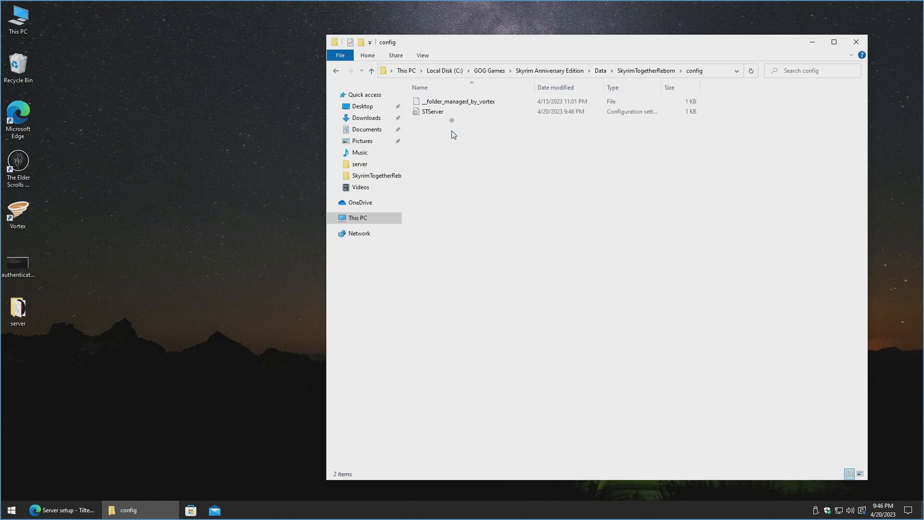
left_click(434, 111)
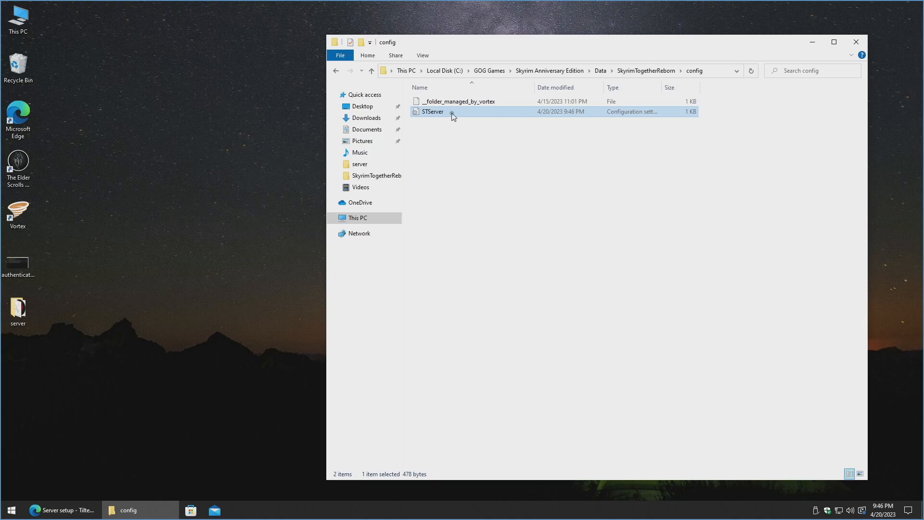
right_click(453, 115)
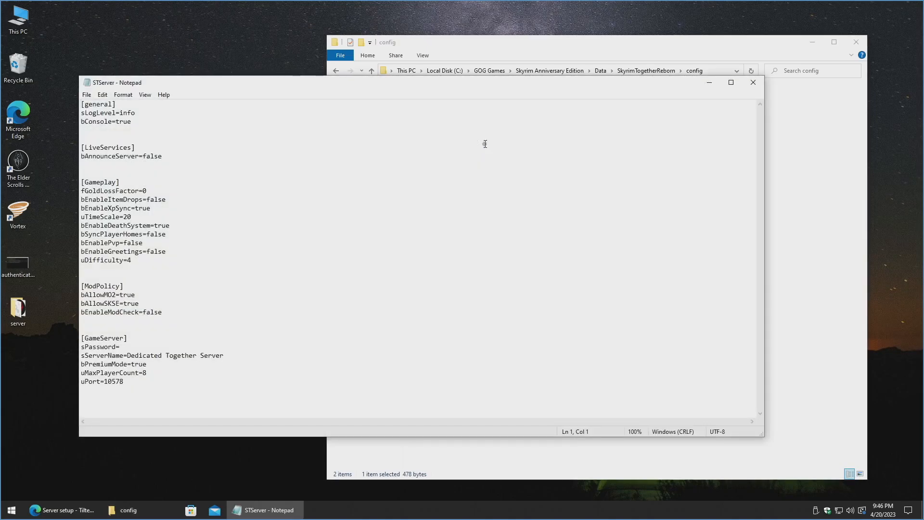
mouse_move(426, 263)
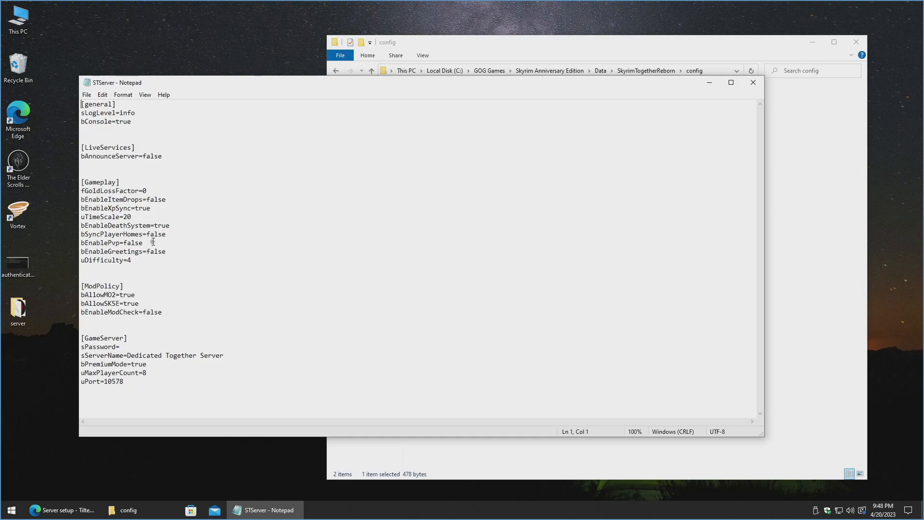
mouse_move(174, 252)
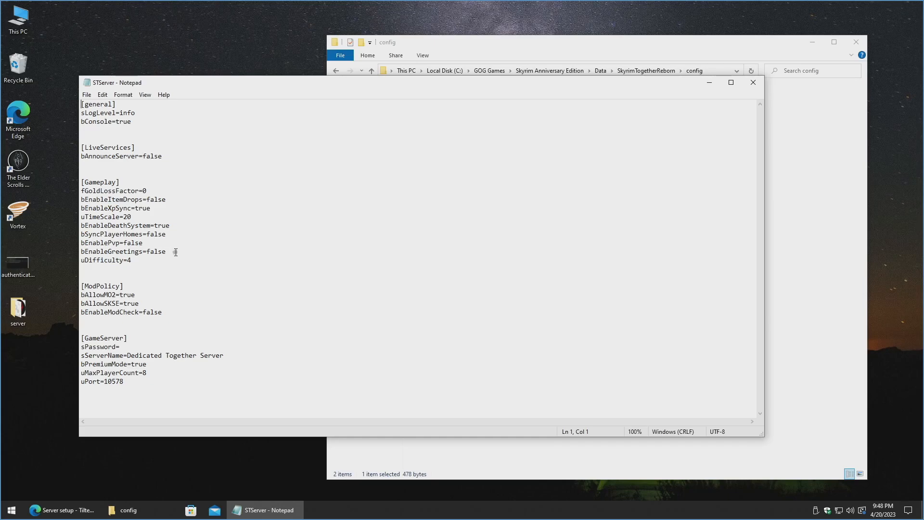
mouse_move(143, 258)
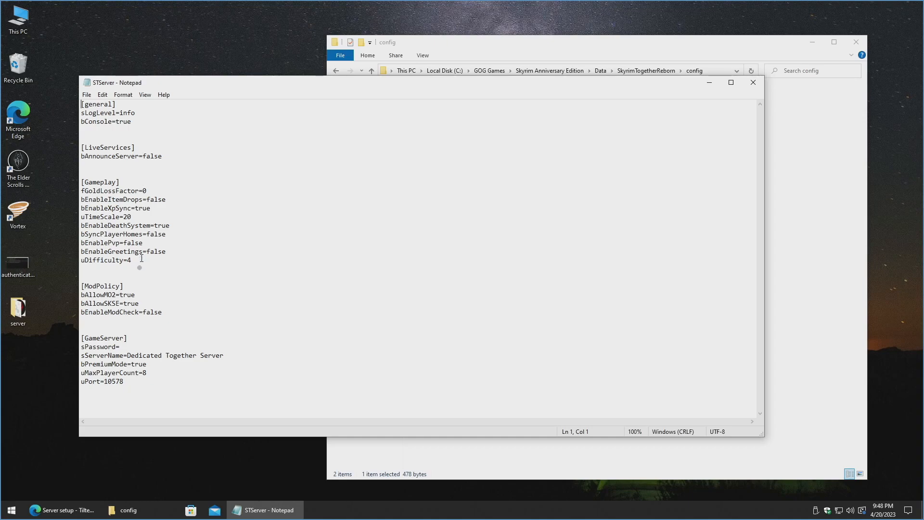
mouse_move(150, 286)
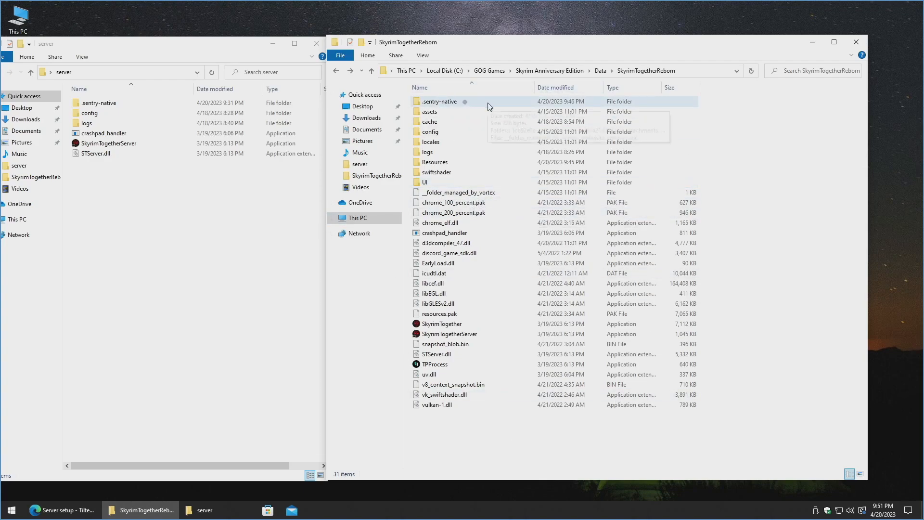
mouse_move(456, 101)
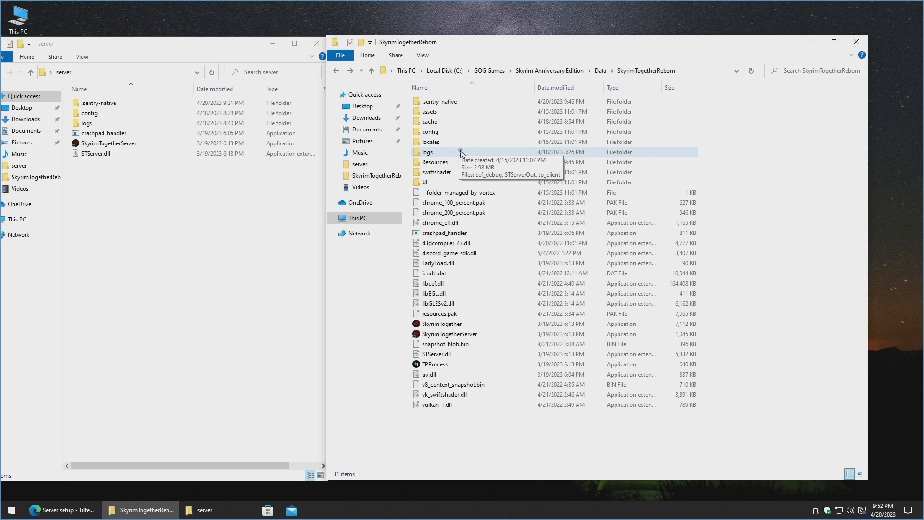
mouse_move(393, 128)
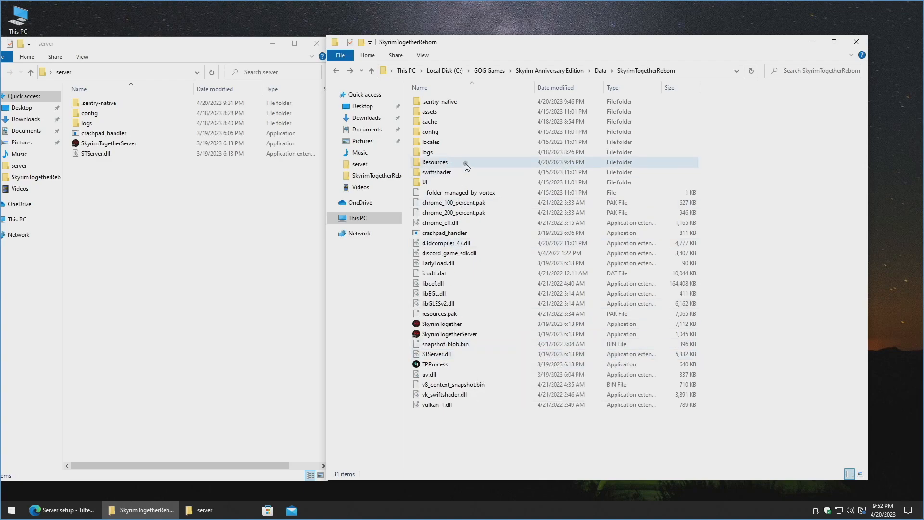
mouse_move(130, 261)
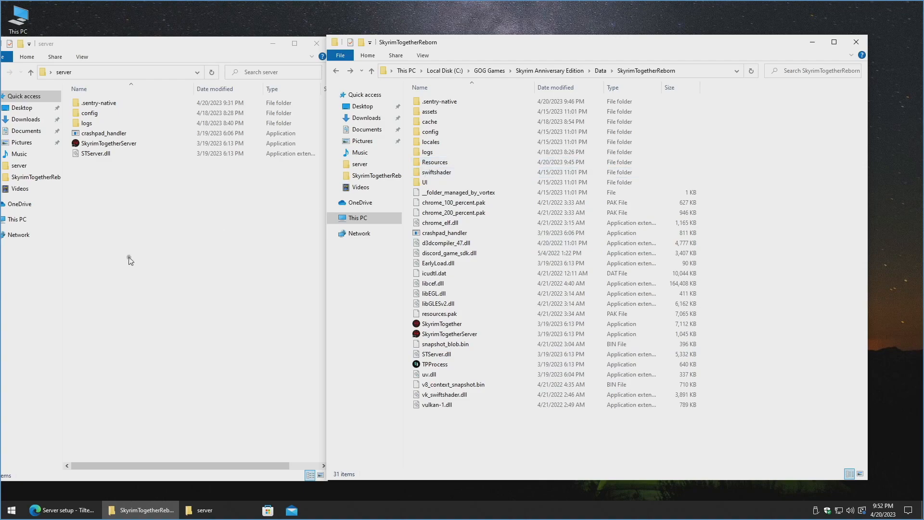
Step: Paste the Resources folder into the server folder and launch SkyrimTogetherServer
right_click(130, 260)
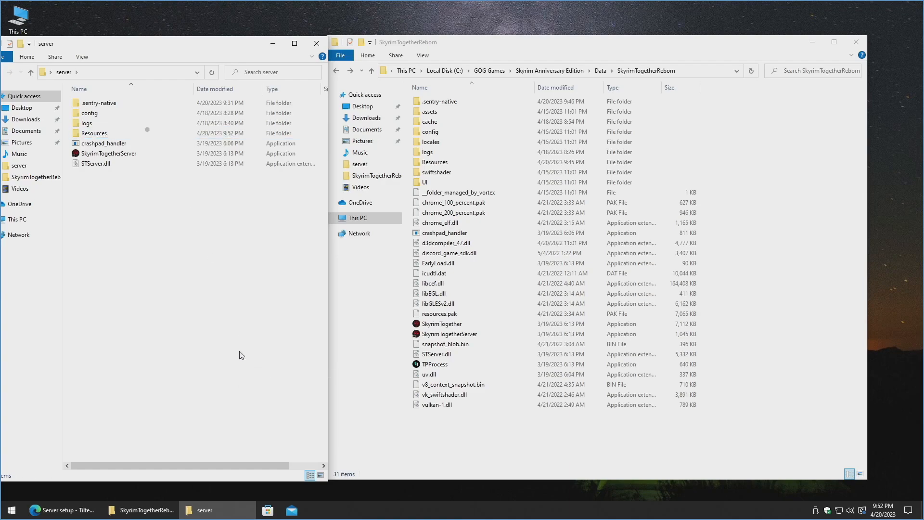
left_click(109, 153)
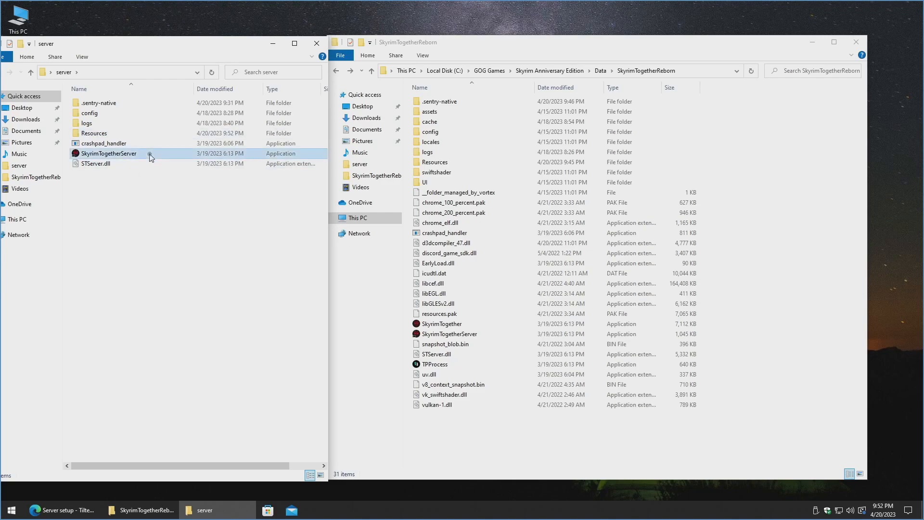
double_click(109, 153)
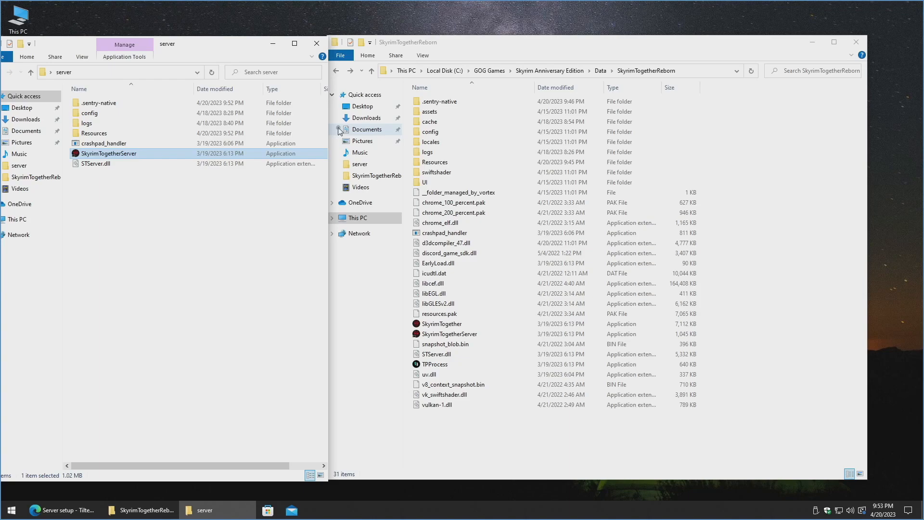
mouse_move(340, 127)
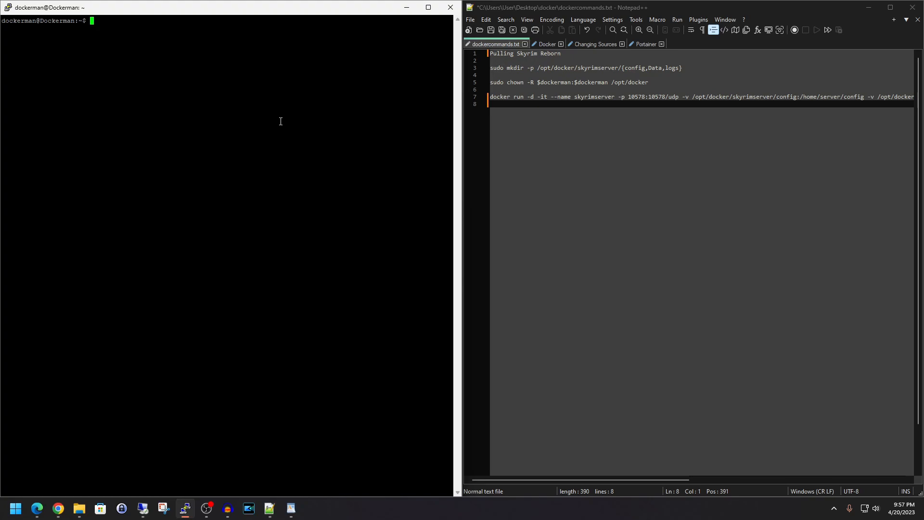
mouse_move(199, 62)
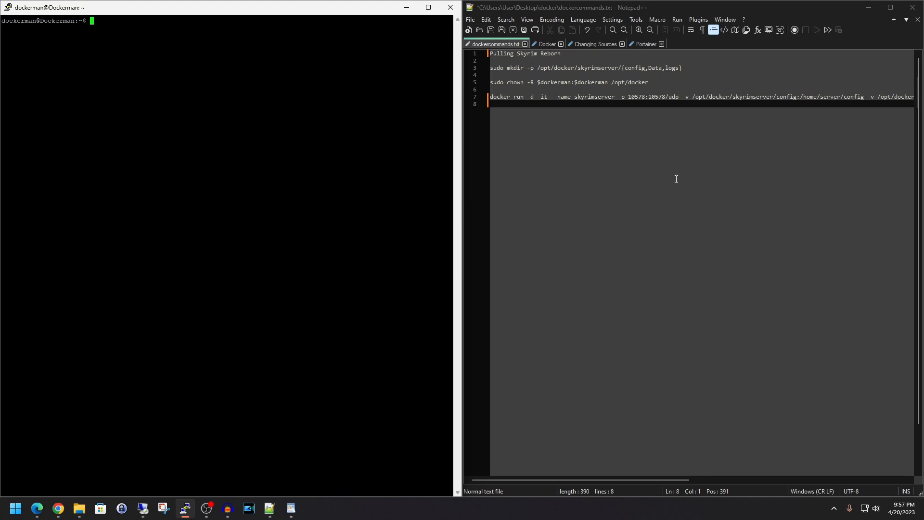
mouse_move(680, 170)
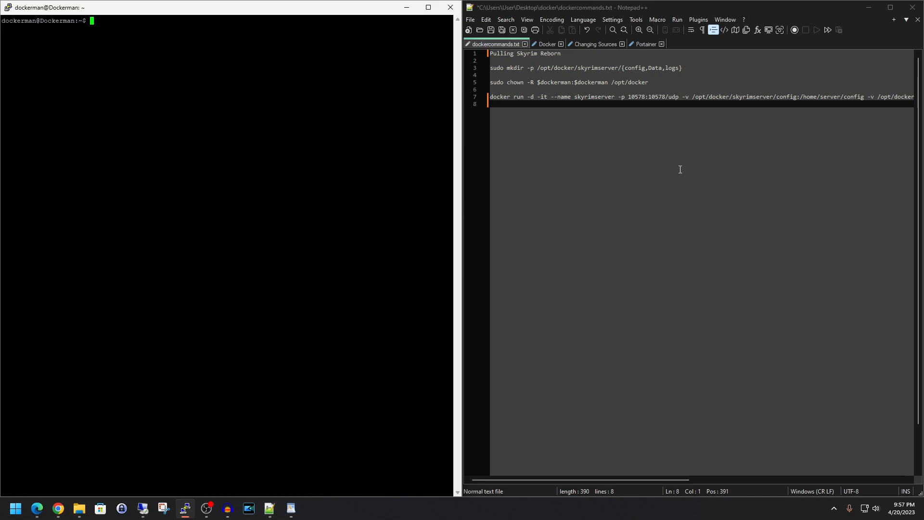
mouse_move(788, 211)
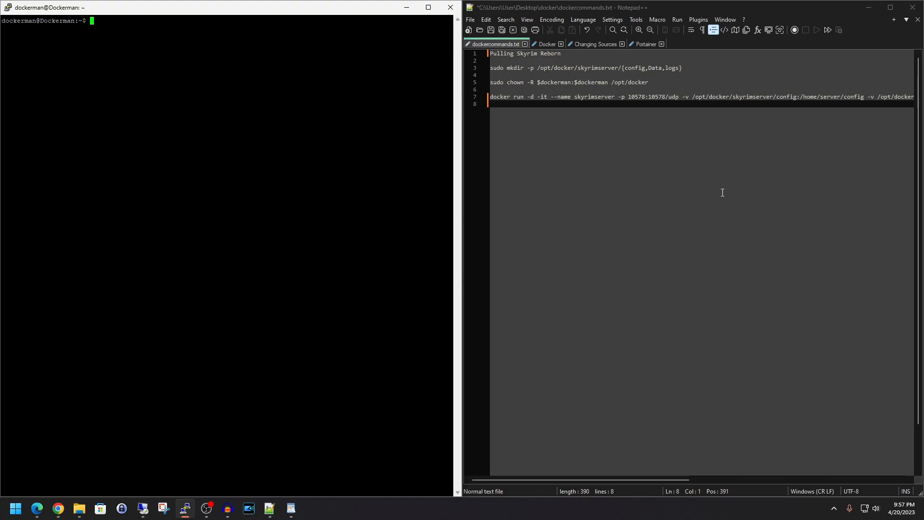
mouse_move(271, 69)
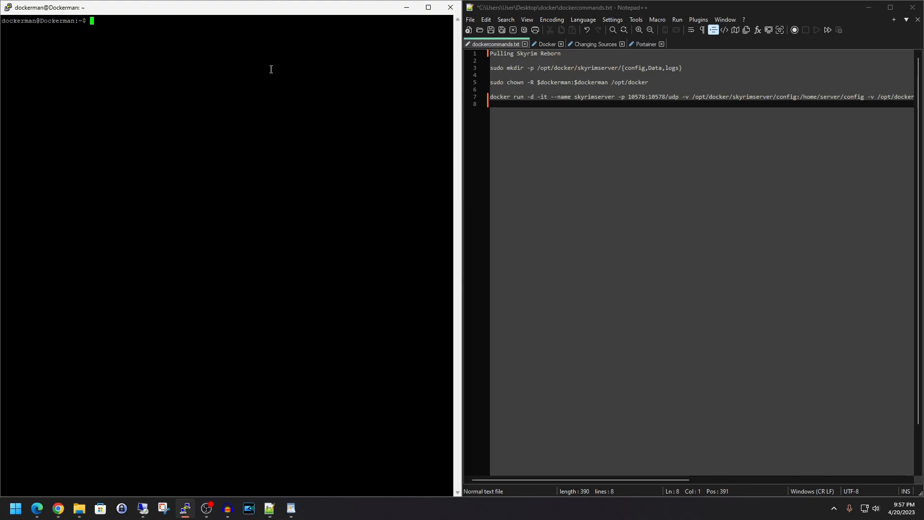
mouse_move(274, 69)
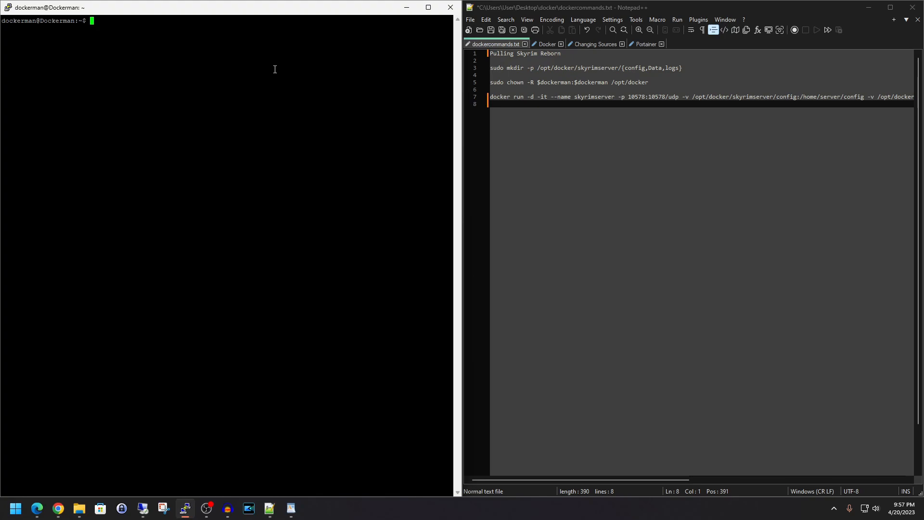
Step: Switch to root with su, run the copied mkdir/chown/docker run commands, then list containers with docker ps -a
type("su")
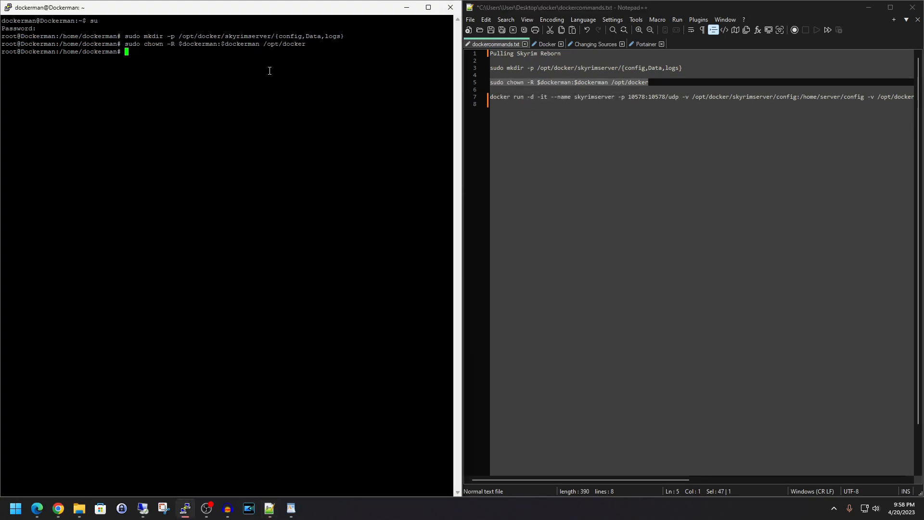
left_click(761, 96)
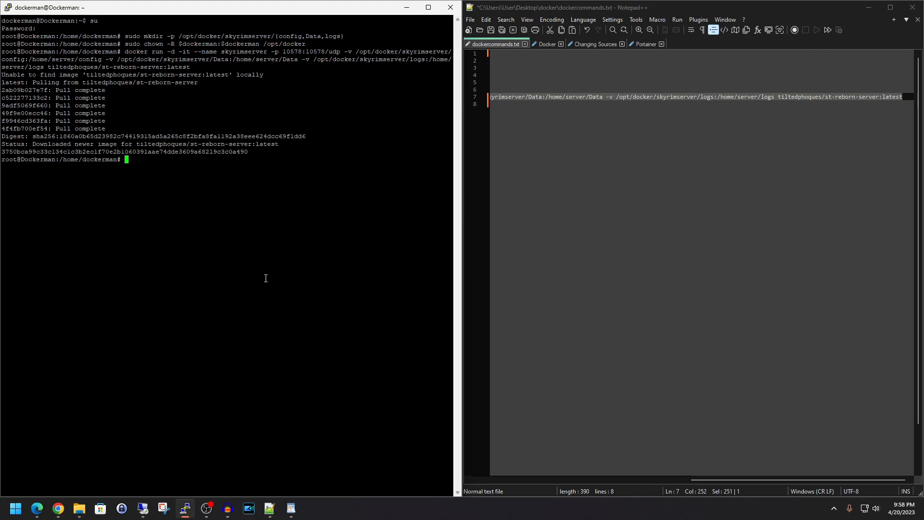
type("docker ps -a")
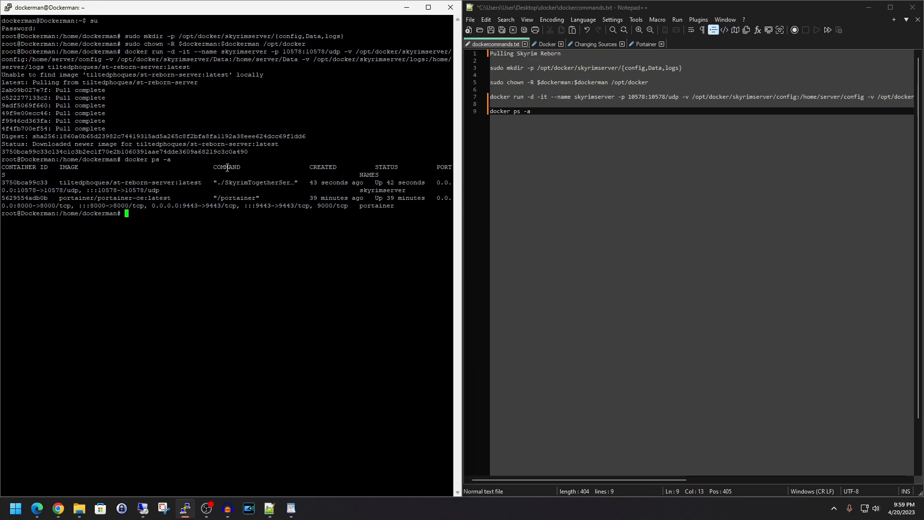
Step: Run sudo nano /opt/docker/skyrimserver/config/STServer.ini to edit the container's settings
double_click(241, 182)
type("sudo nano /opt/docker/skyrimserver/config/STServer.ini")
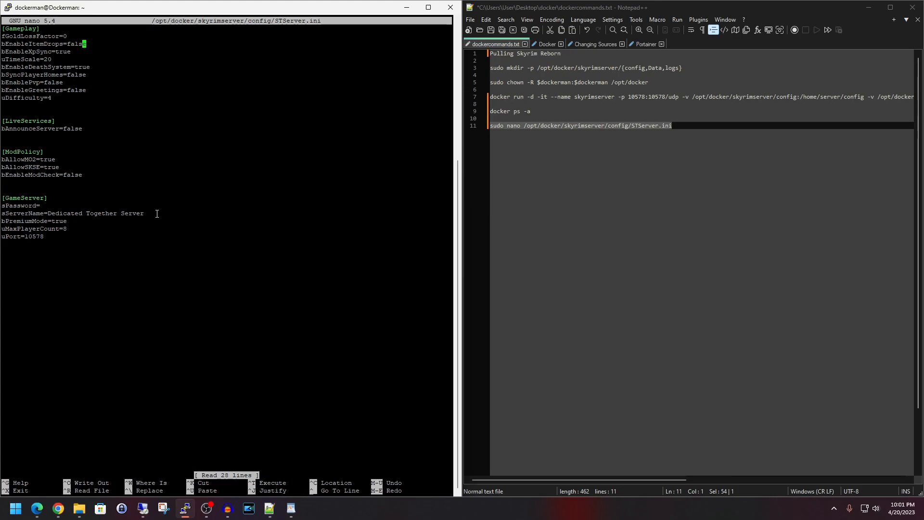
type("e")
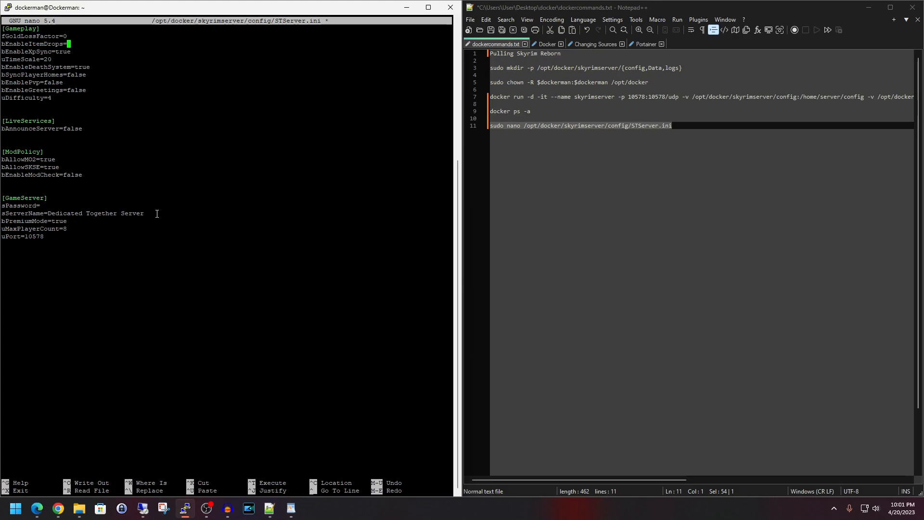
type("true")
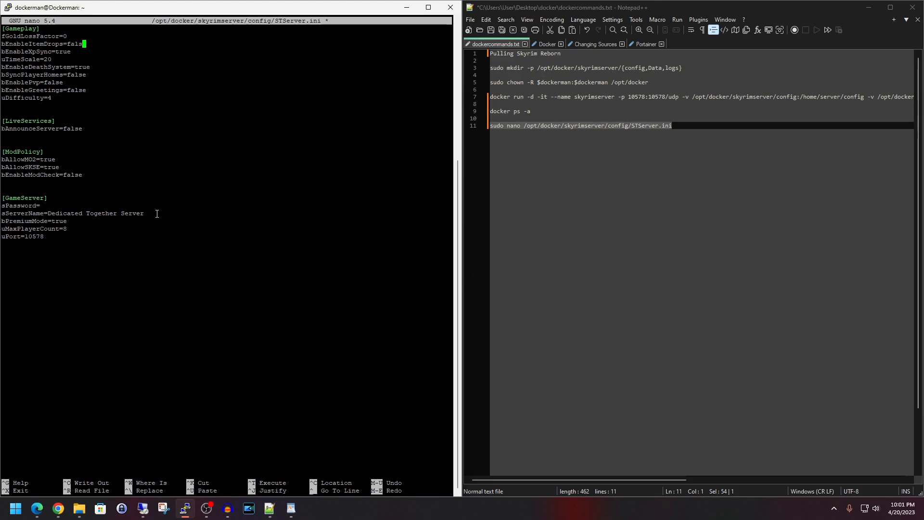
type("e")
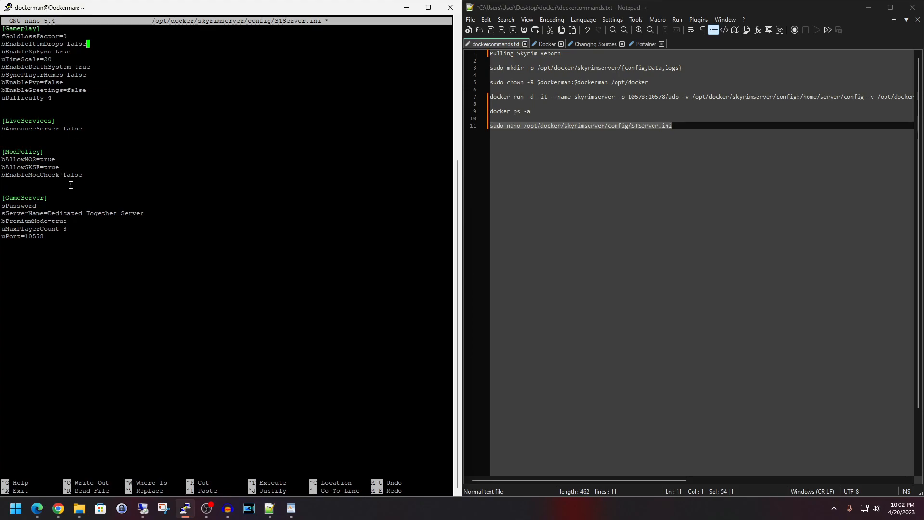
mouse_move(142, 278)
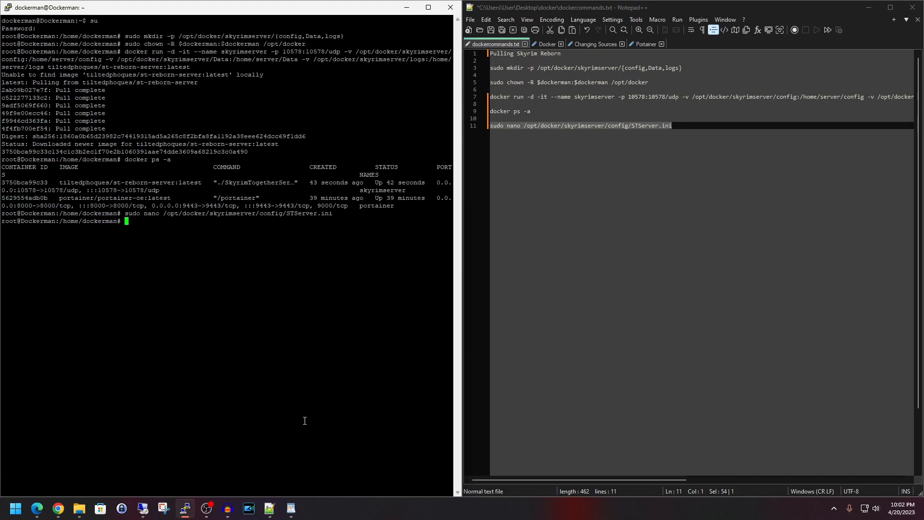
type("docker stop skyrimserver -t 1")
type("docker restart skyrimserver -t 1")
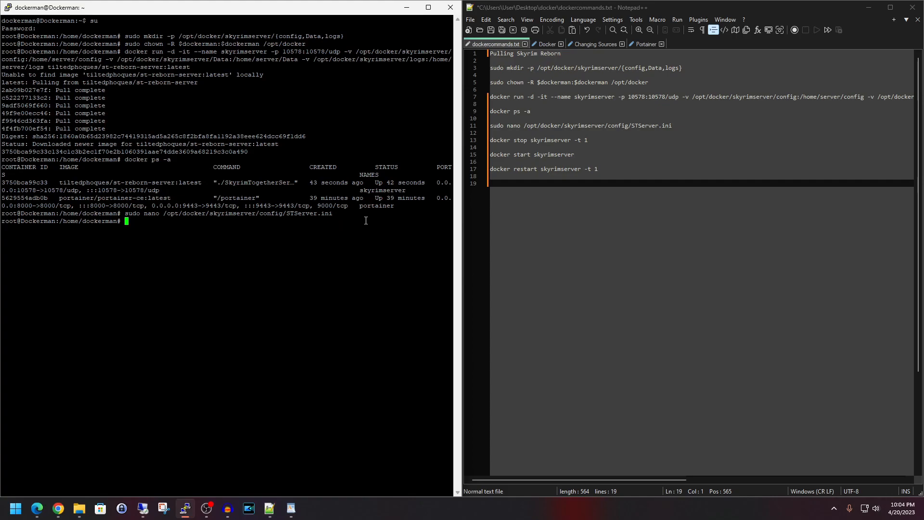
mouse_move(370, 216)
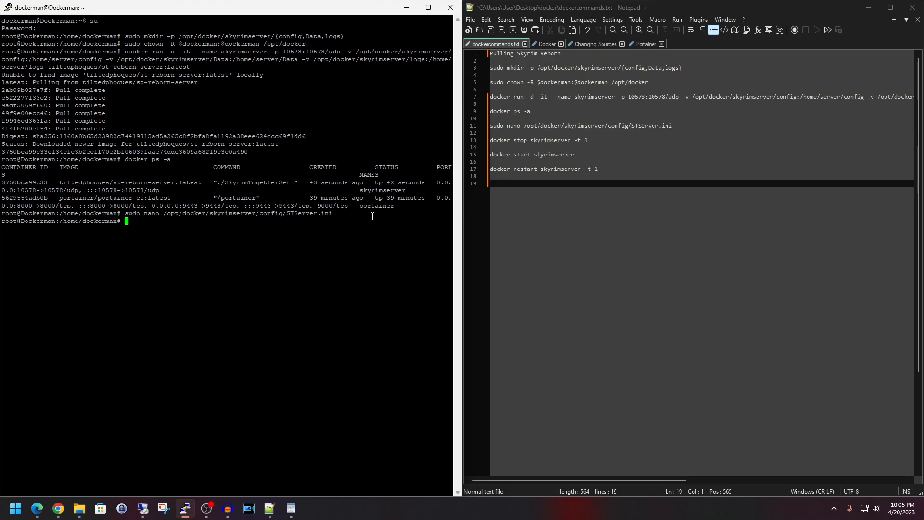
mouse_move(497, 139)
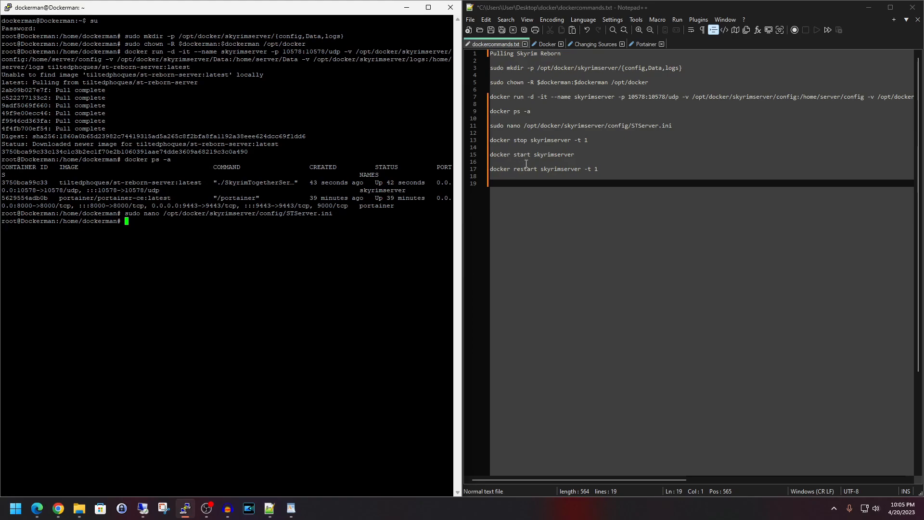
mouse_move(596, 165)
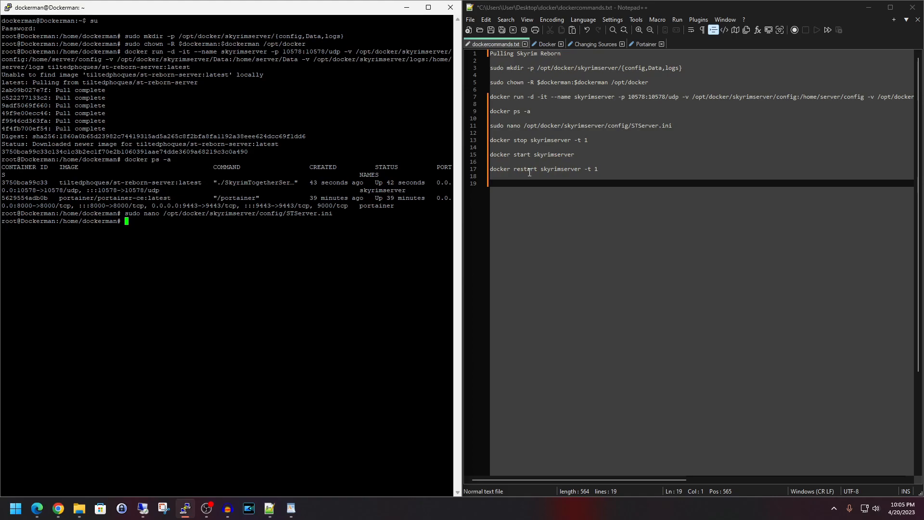
Step: Run the copied 'docker stop skyrimserver -t 1' and check with docker ps -a that it shows Exited
triple_click(536, 140)
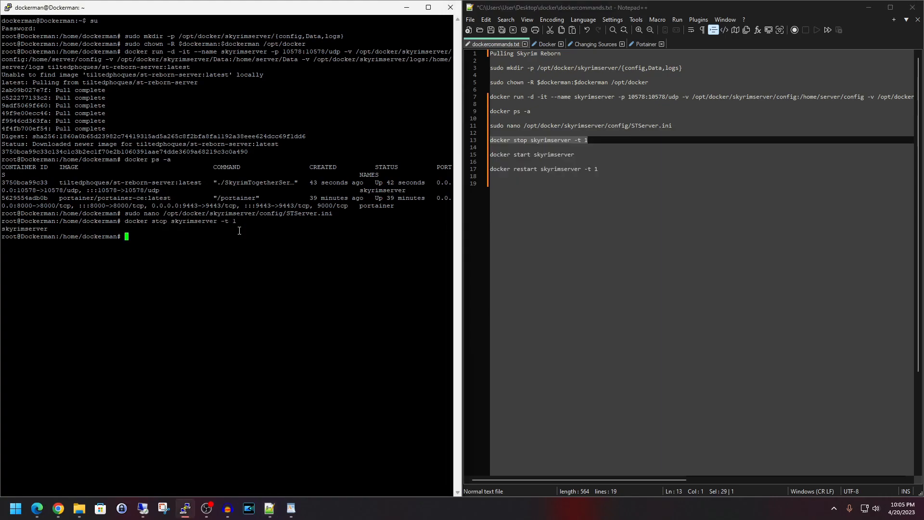
type("docker ps -a")
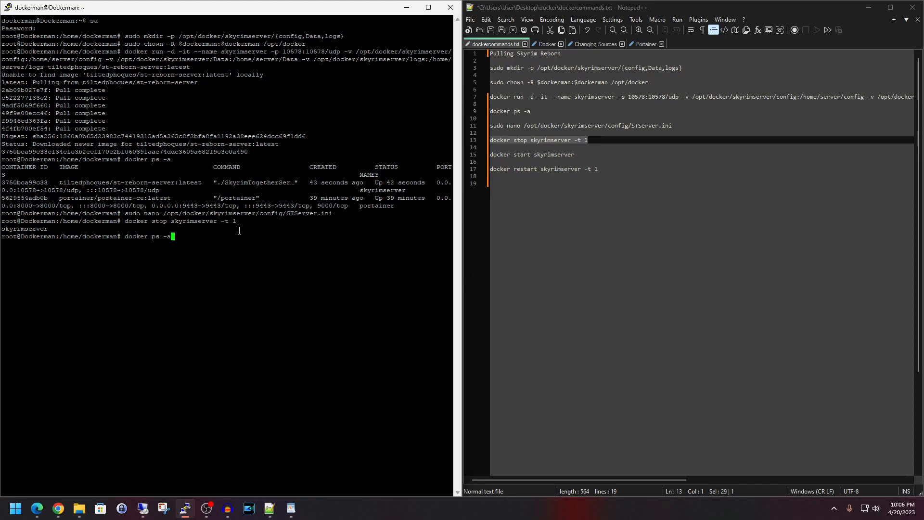
key("Return")
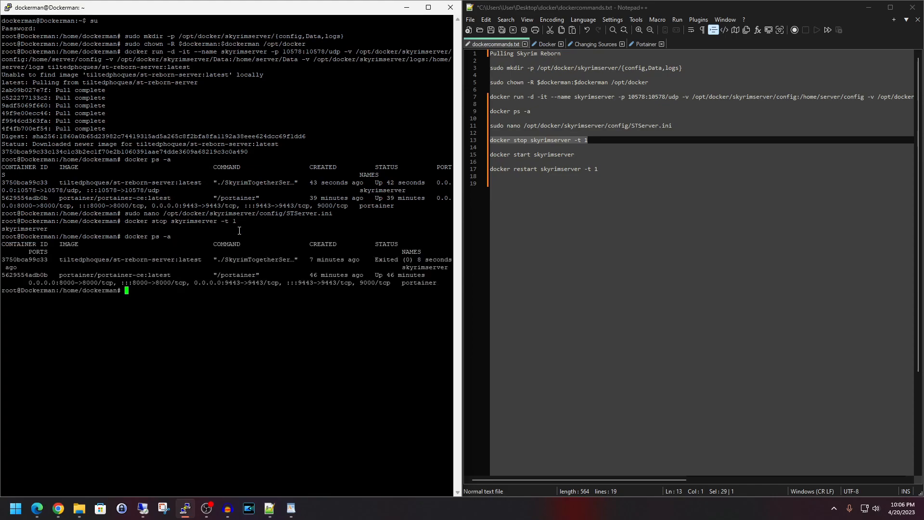
mouse_move(390, 254)
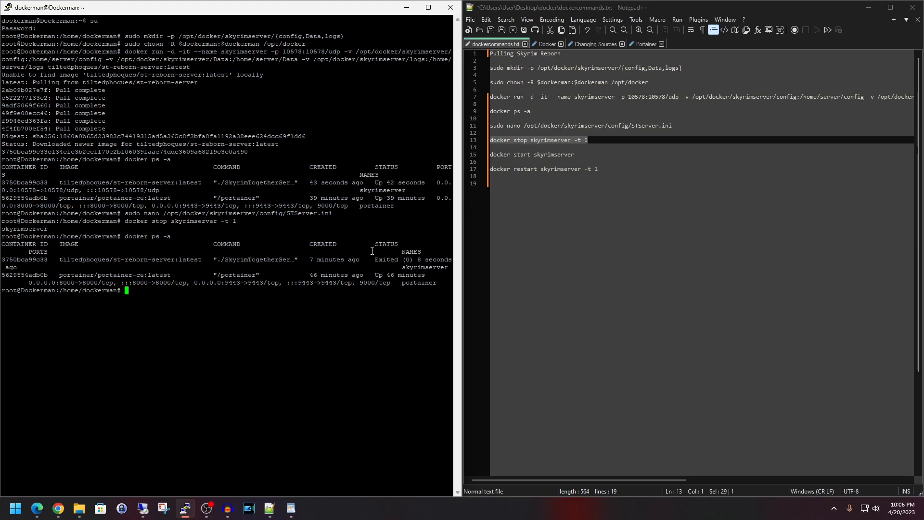
mouse_move(402, 259)
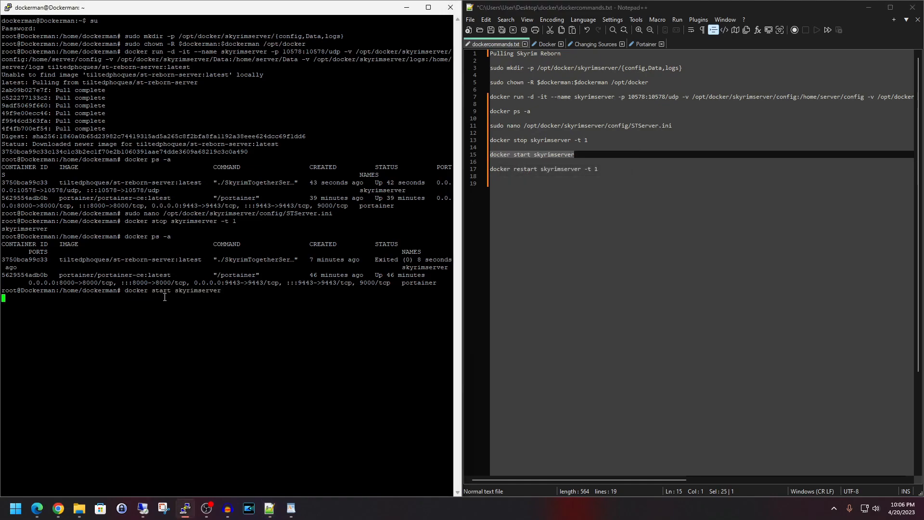
Step: Verify skyrimserver is up with docker ps -a, run 'docker restart skyrimserver -t 1', and list containers again
type("docker ps -a")
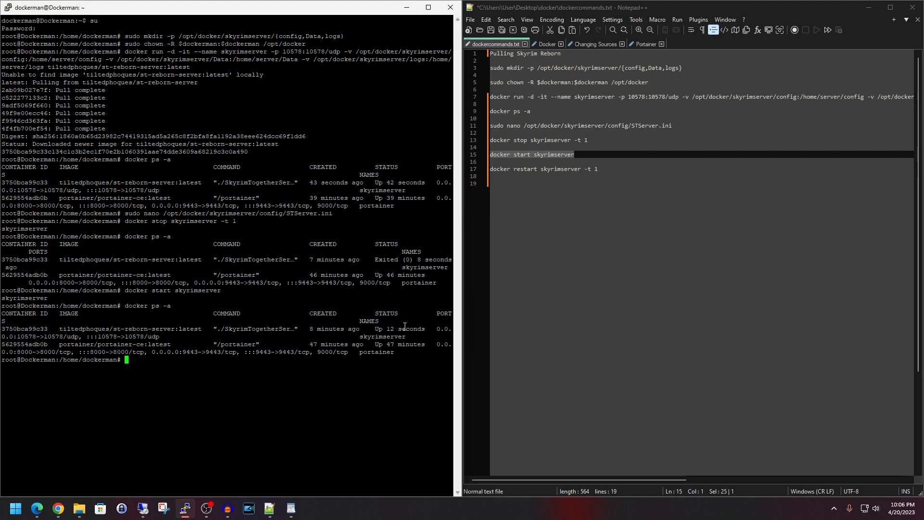
mouse_move(614, 188)
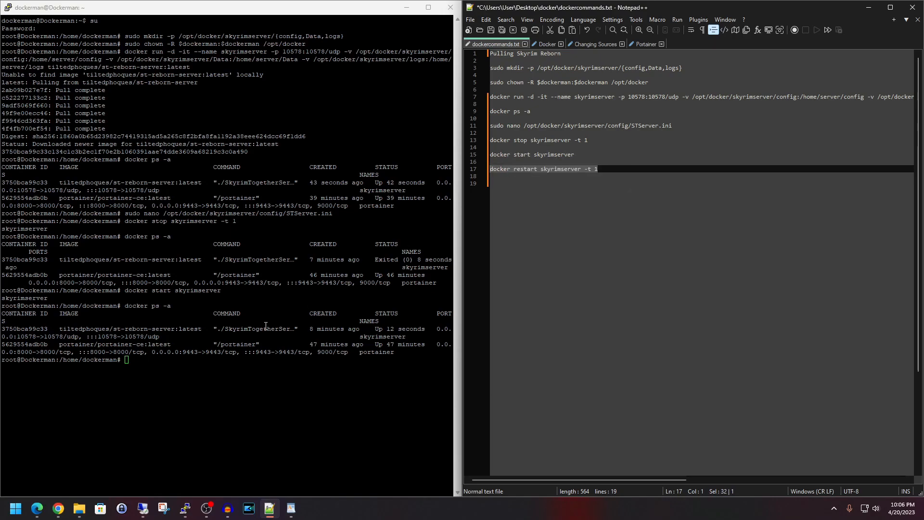
type("docker restart skyrimserver -t 1")
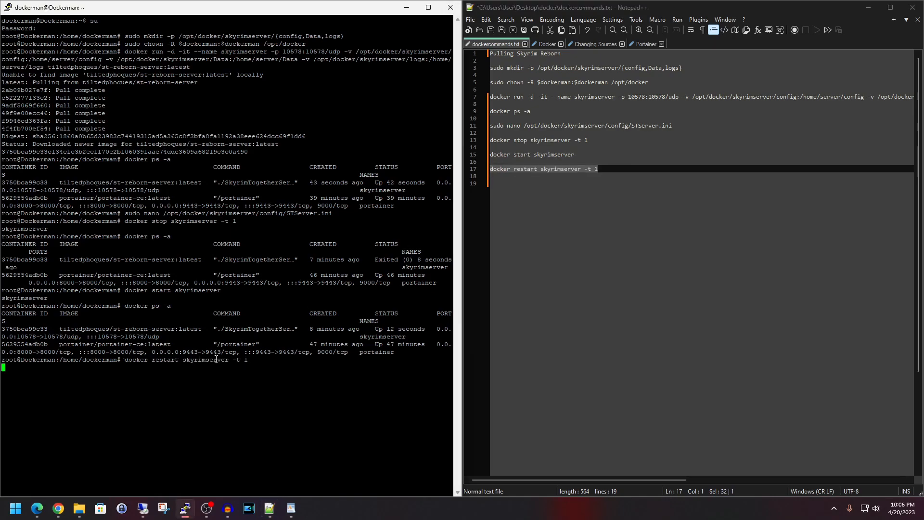
type("docker ps -a")
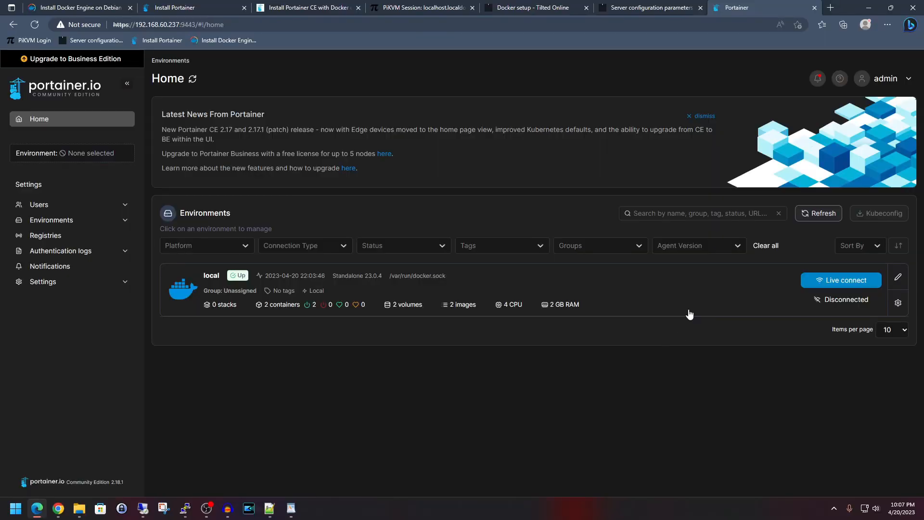
mouse_move(612, 293)
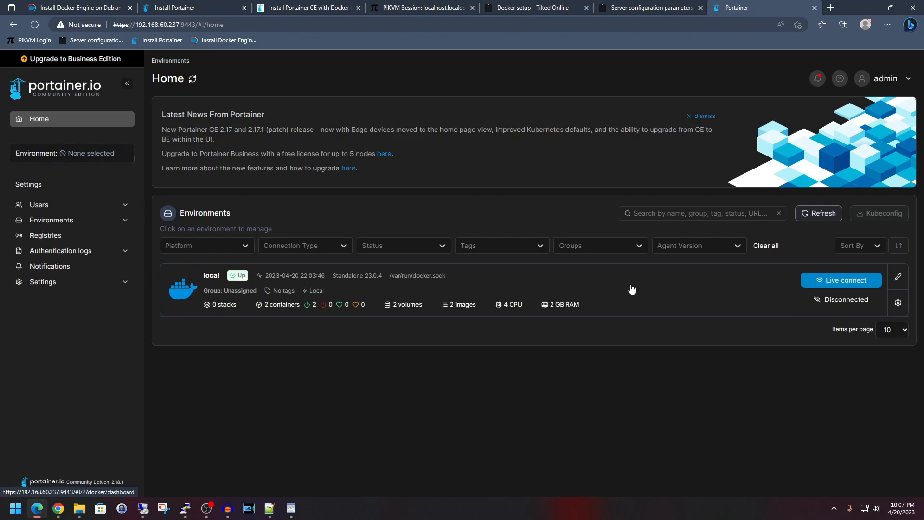
Step: Enter the local environment's dashboard showing 2 running containers
left_click(211, 275)
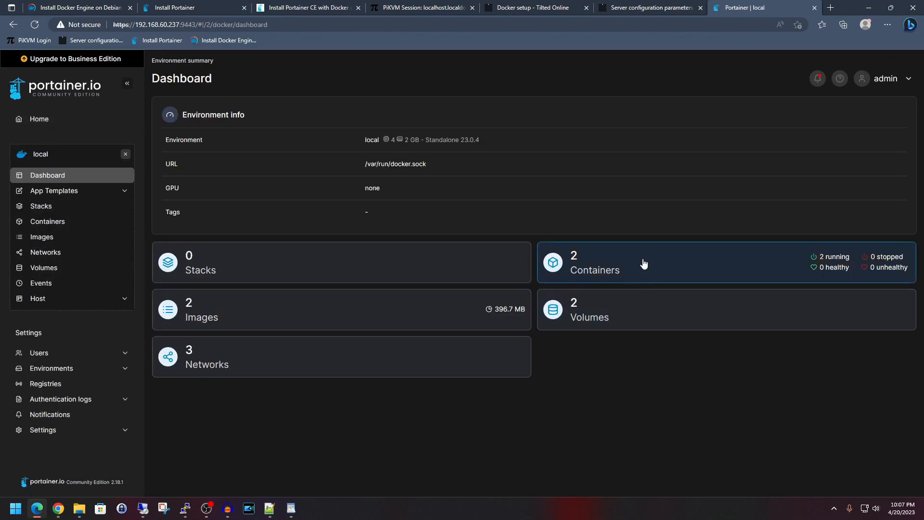
mouse_move(653, 266)
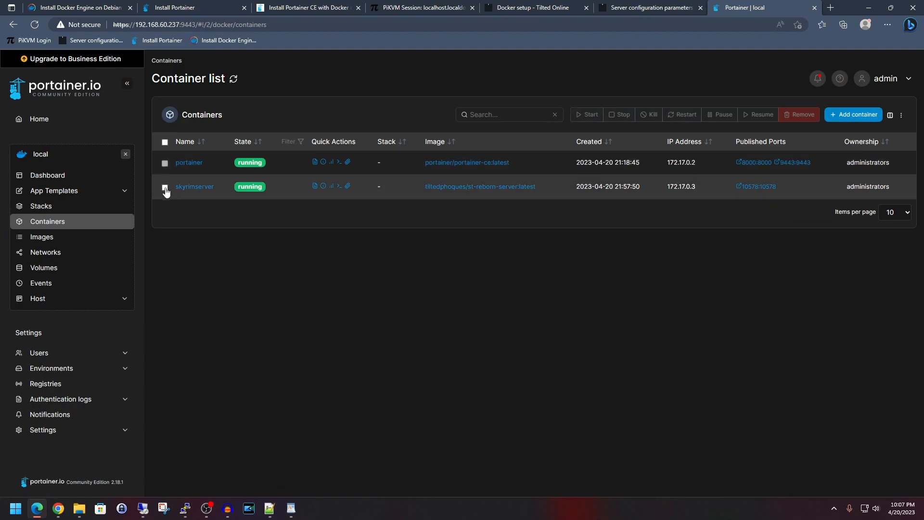
Step: Select the skyrimserver container in the list and stop it
left_click(165, 186)
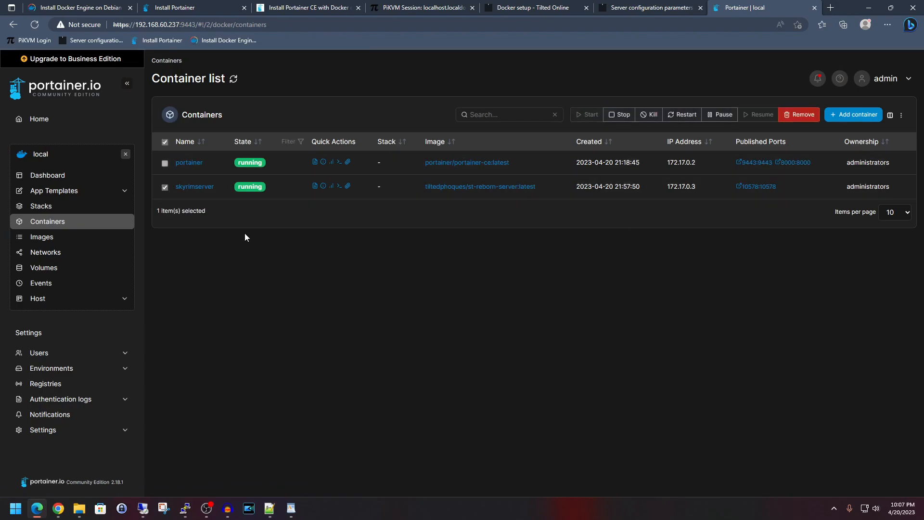
mouse_move(682, 115)
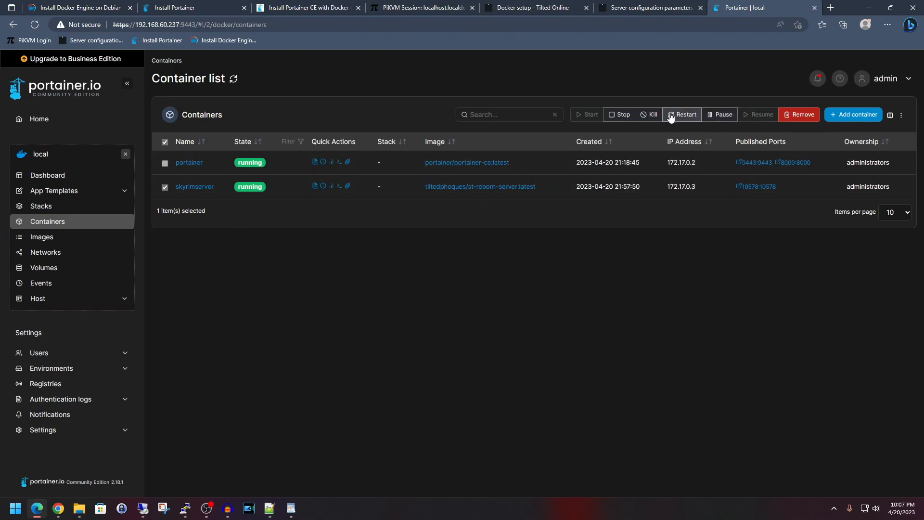
mouse_move(665, 106)
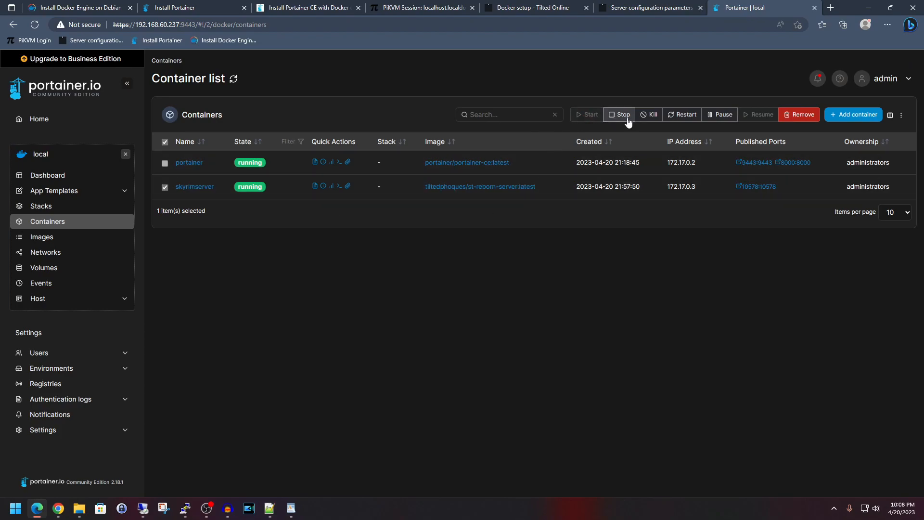
left_click(622, 115)
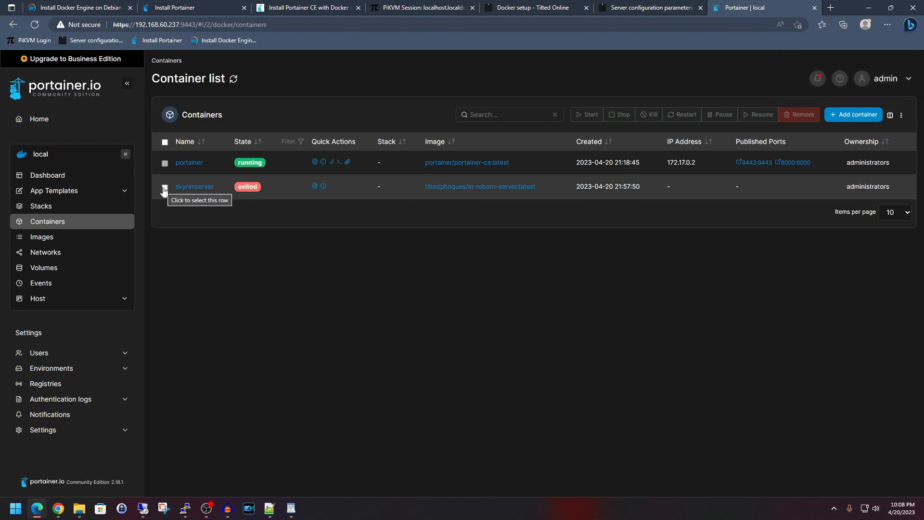
Step: Start the exited skyrimserver container so it runs again with port 10578 published
left_click(165, 186)
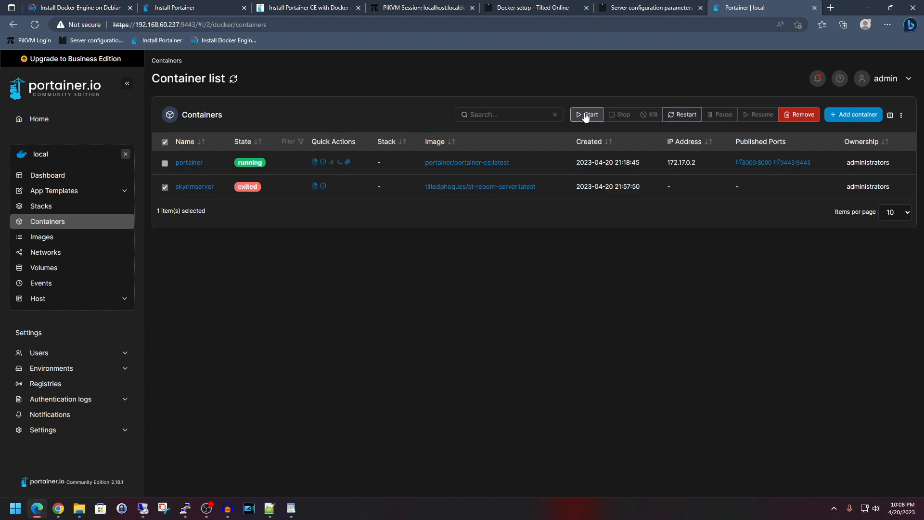
left_click(587, 115)
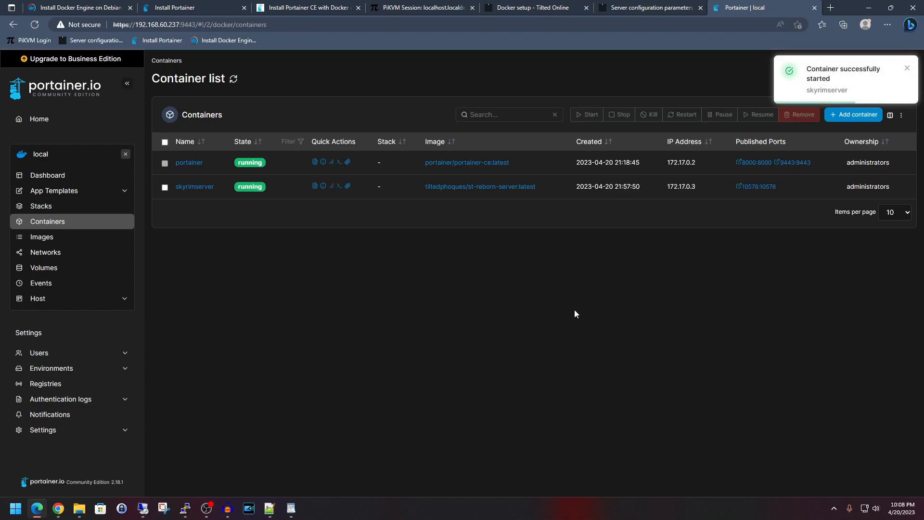
left_click(165, 187)
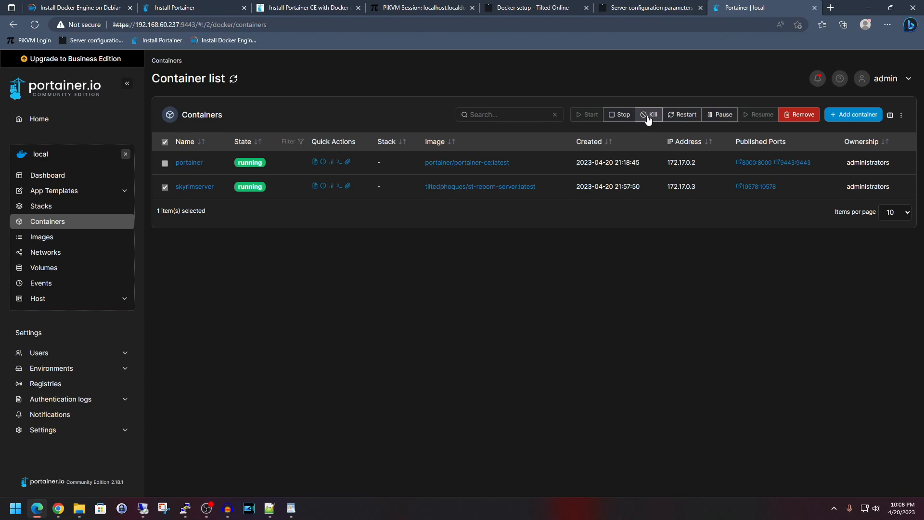
Step: Kill the running skyrimserver container and wait for it to return running on port 10578
left_click(647, 114)
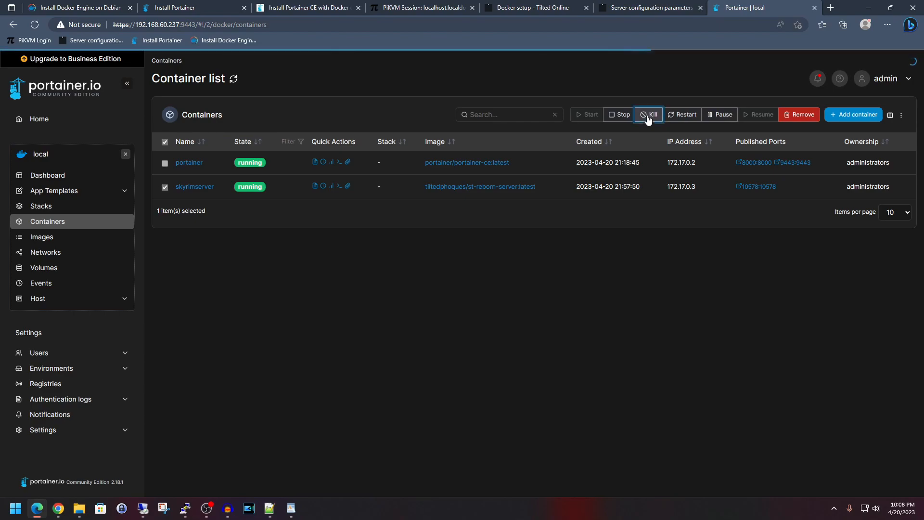
left_click(649, 115)
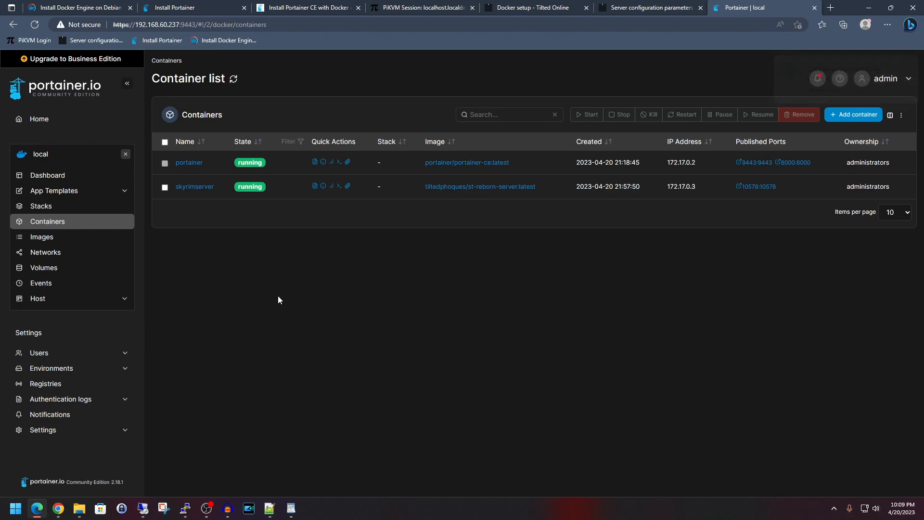
left_click(165, 186)
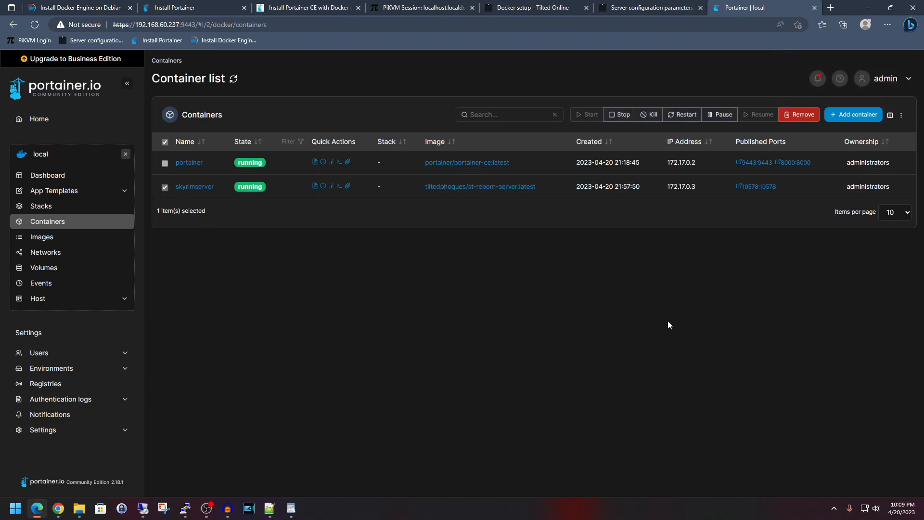